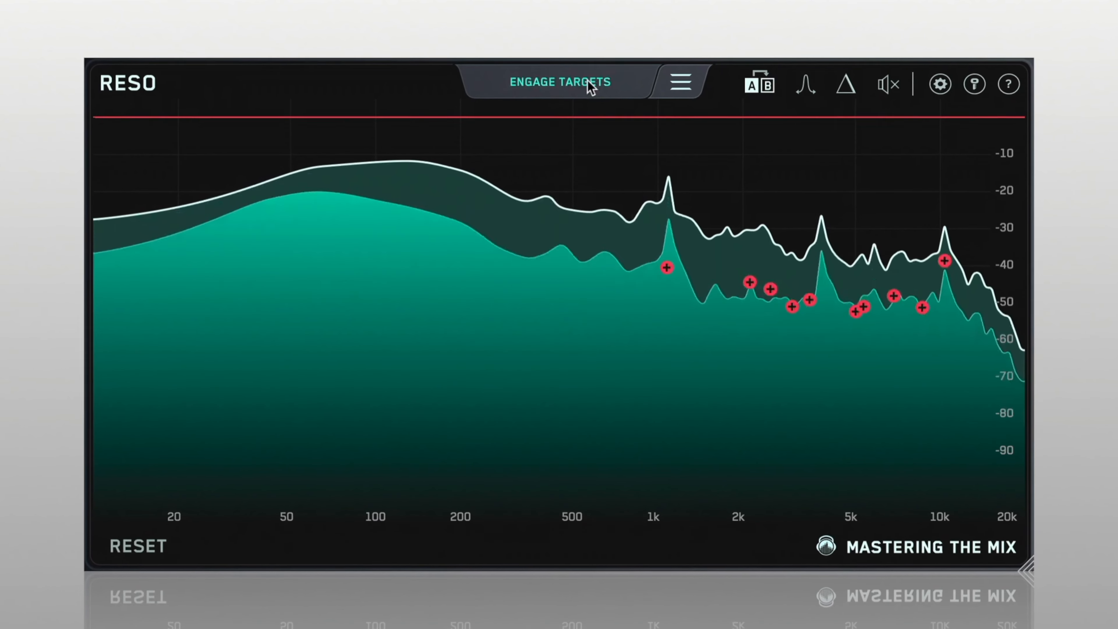
# Bring TDR Nova band V at 3.2 kHz from 5.4 dB back to 0 dB on the GTR BUS.
pyautogui.click(558, 82)
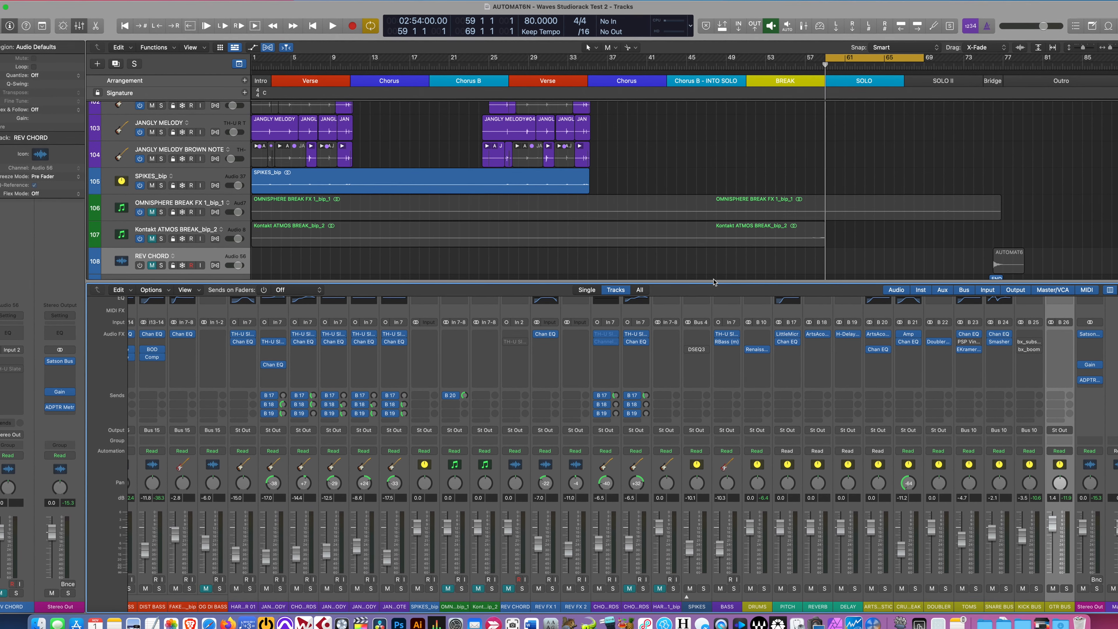
pyautogui.click(330, 26)
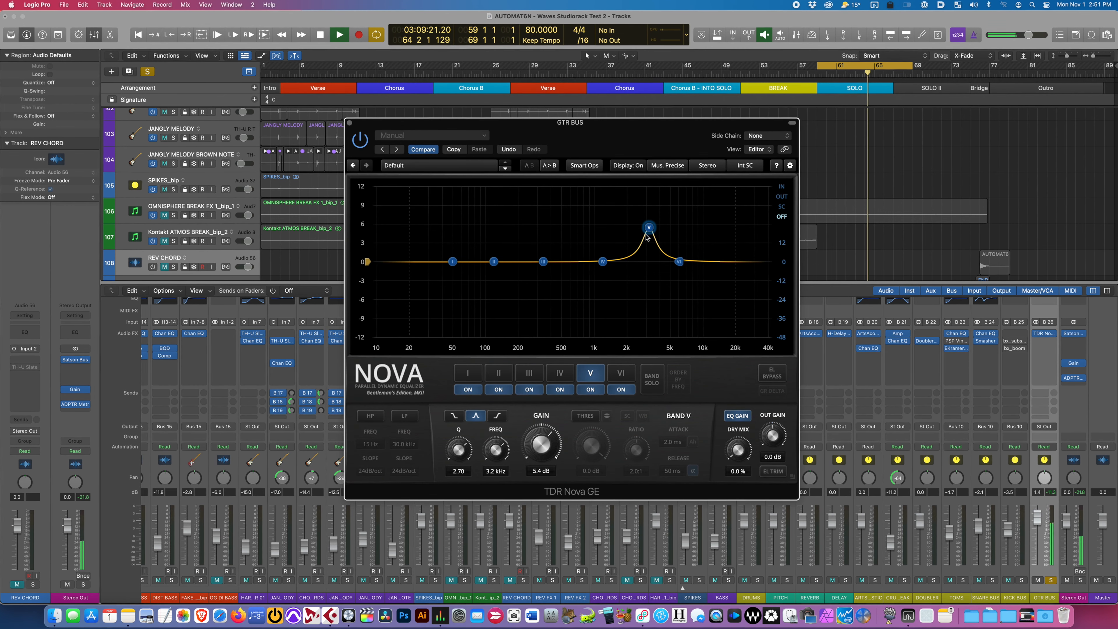
pyautogui.moveTo(647, 229); pyautogui.dragTo(648, 261)
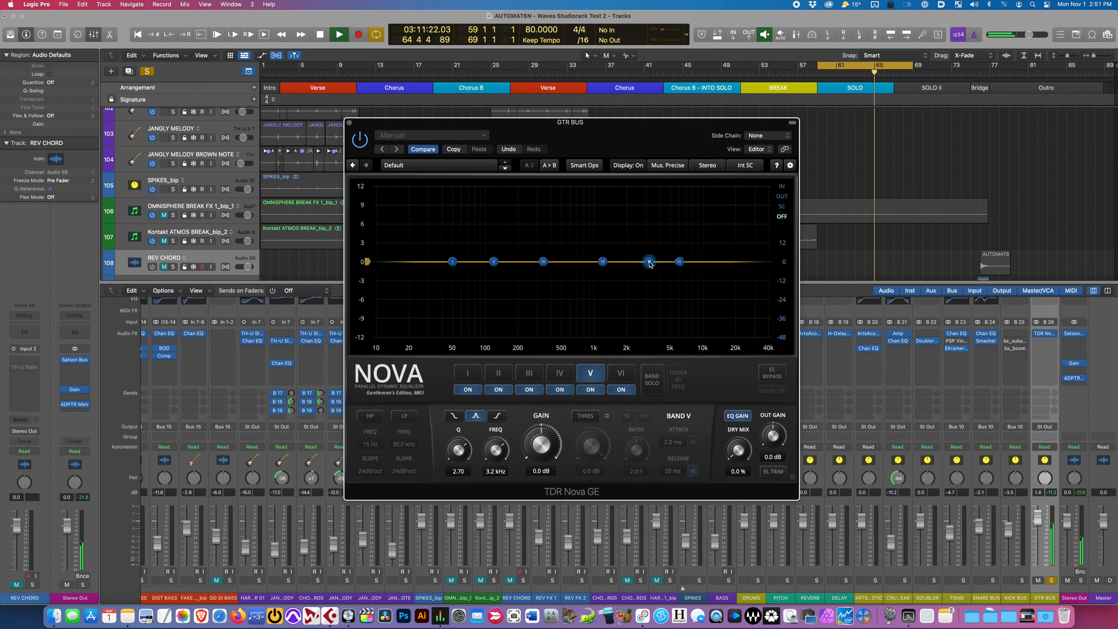
pyautogui.moveTo(648, 261); pyautogui.dragTo(645, 289)
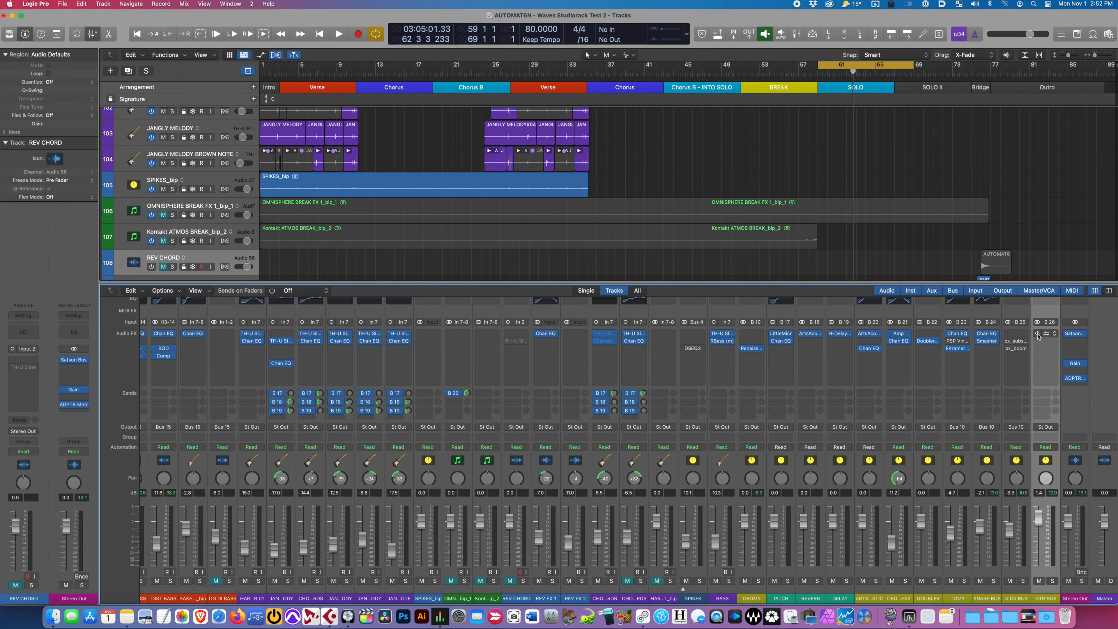
# Load RESO from the GTR BUS insert and play the track to show the live guitar spectrum.
pyautogui.click(1045, 349)
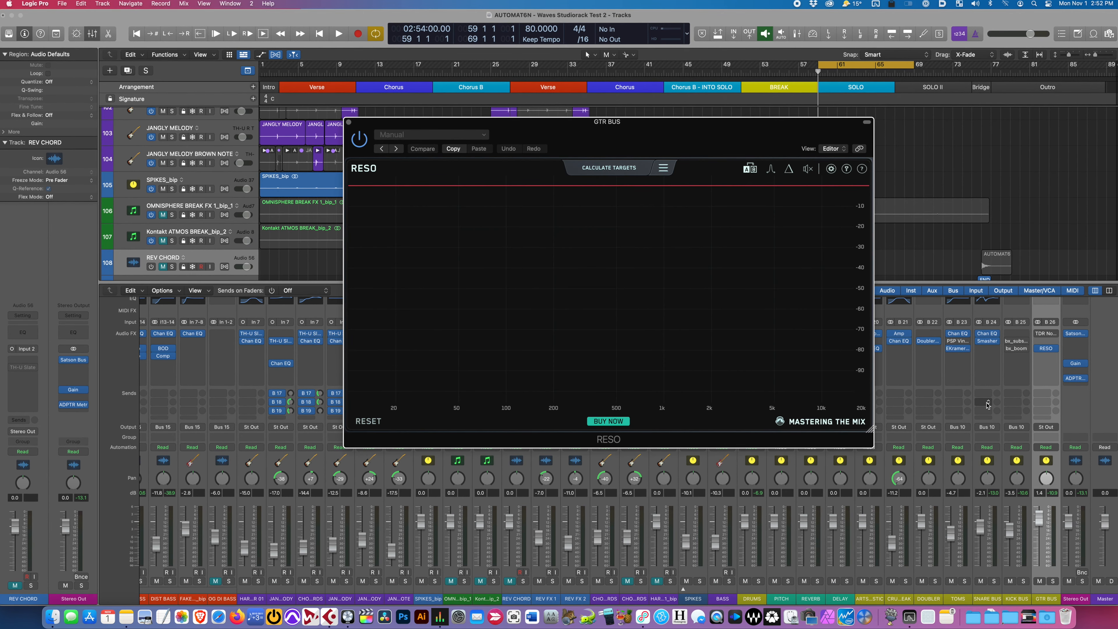
pyautogui.click(338, 33)
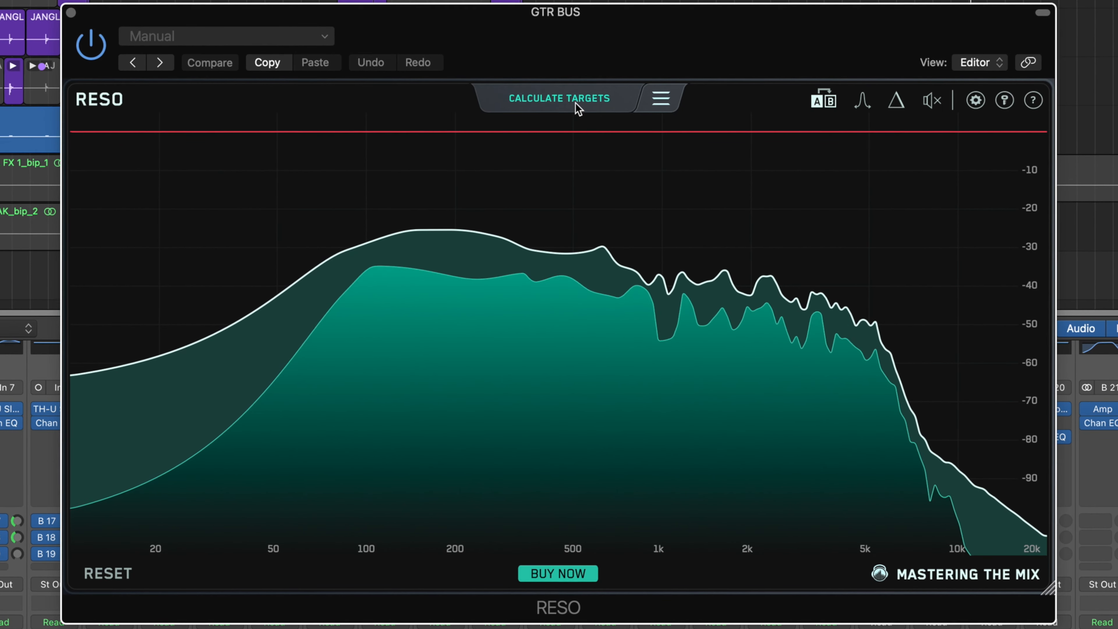
# Run Calculate Targets while the guitar plays to mark resonances from 1 to 4 kHz.
pyautogui.click(559, 98)
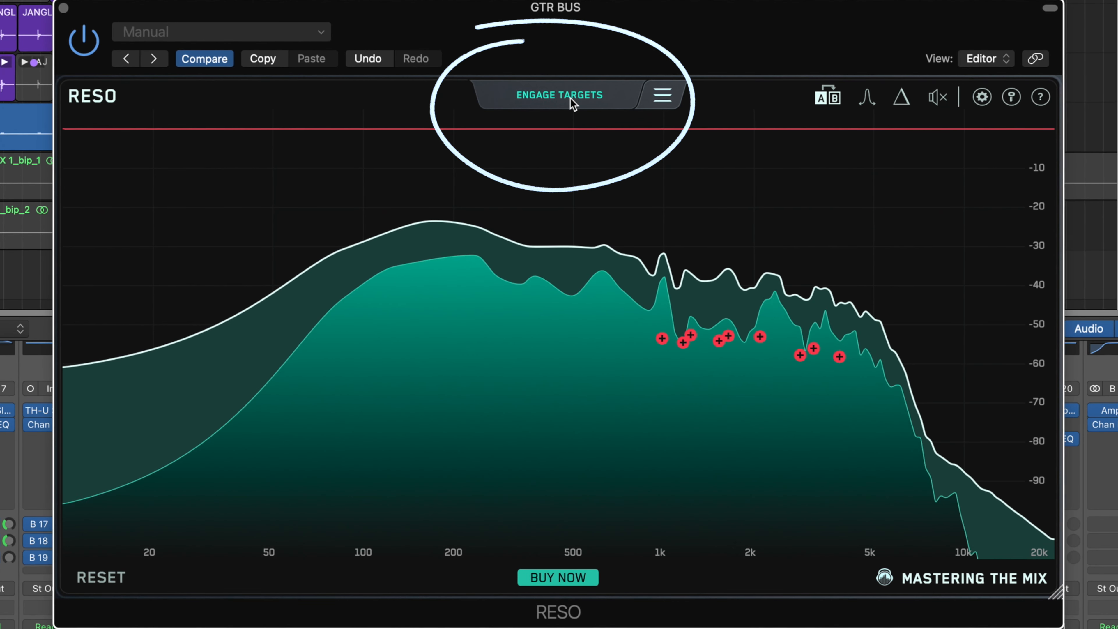
# A/B Engage Targets on and off several times, finishing with the reductions engaged.
pyautogui.click(559, 95)
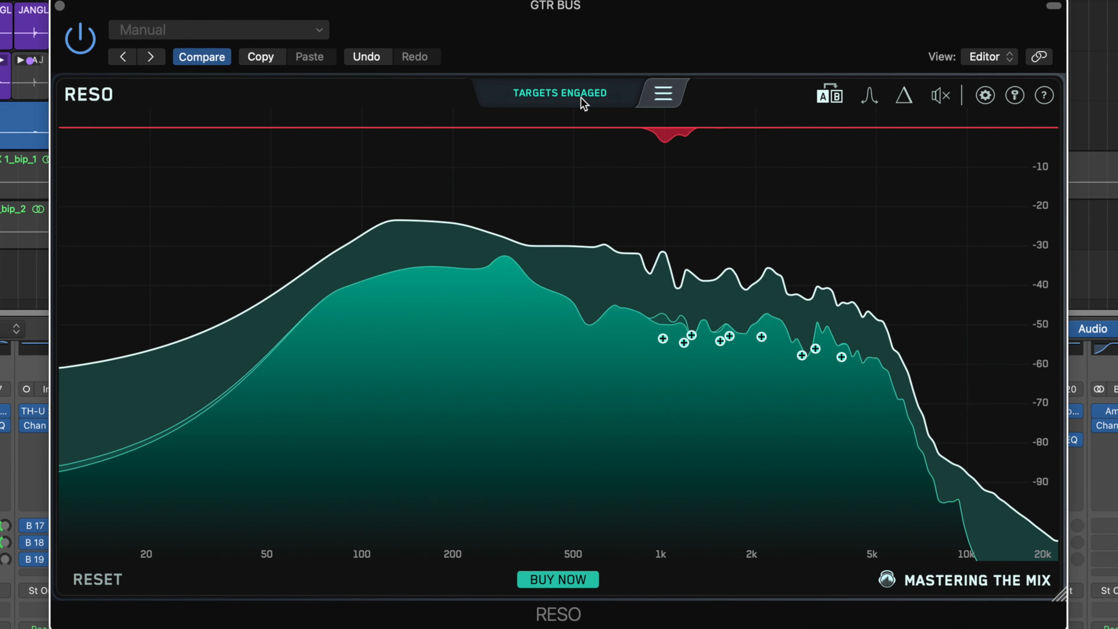
pyautogui.click(558, 92)
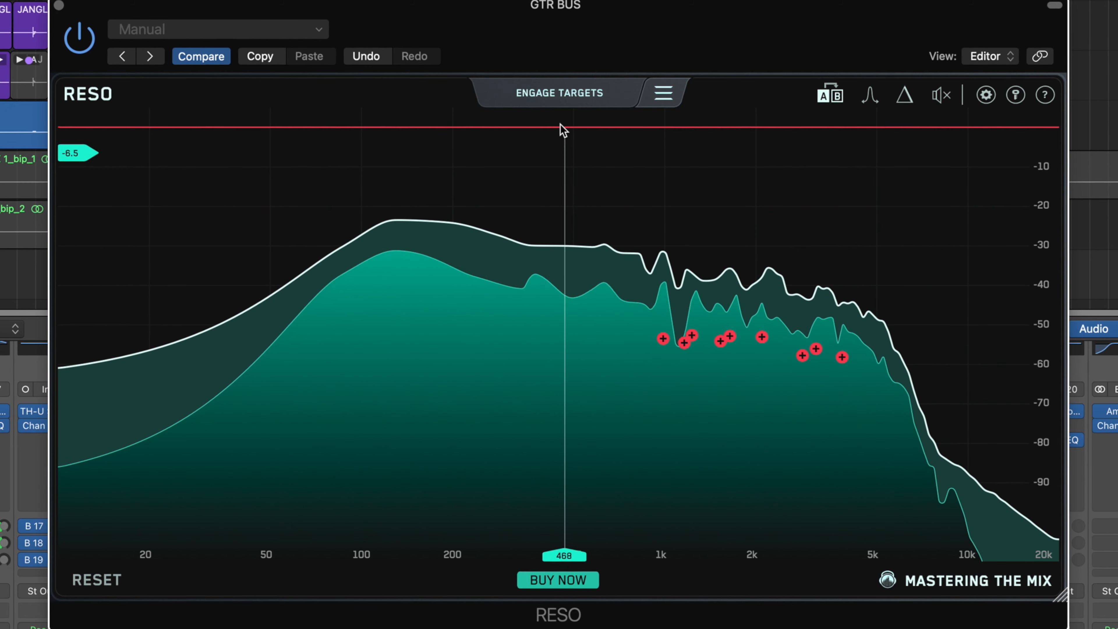
pyautogui.click(559, 92)
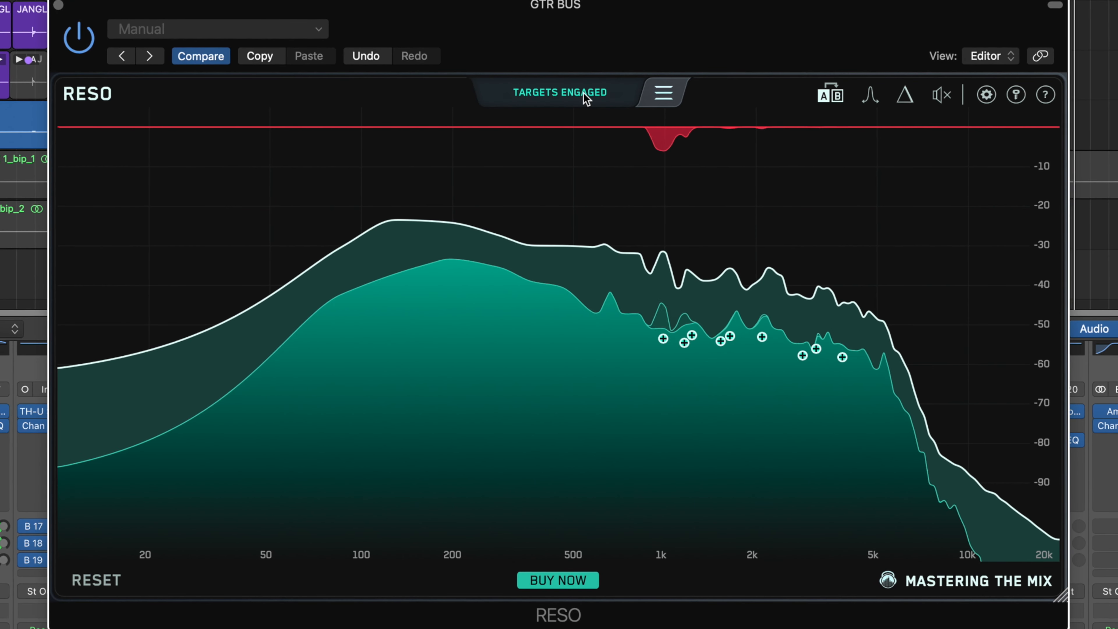
pyautogui.click(559, 92)
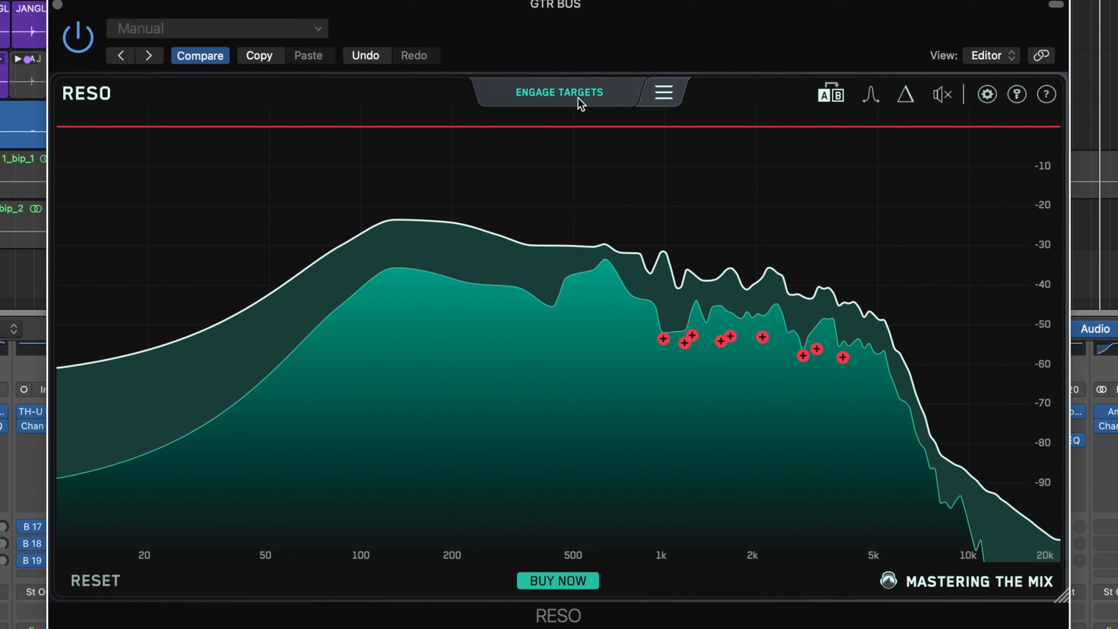
pyautogui.click(558, 91)
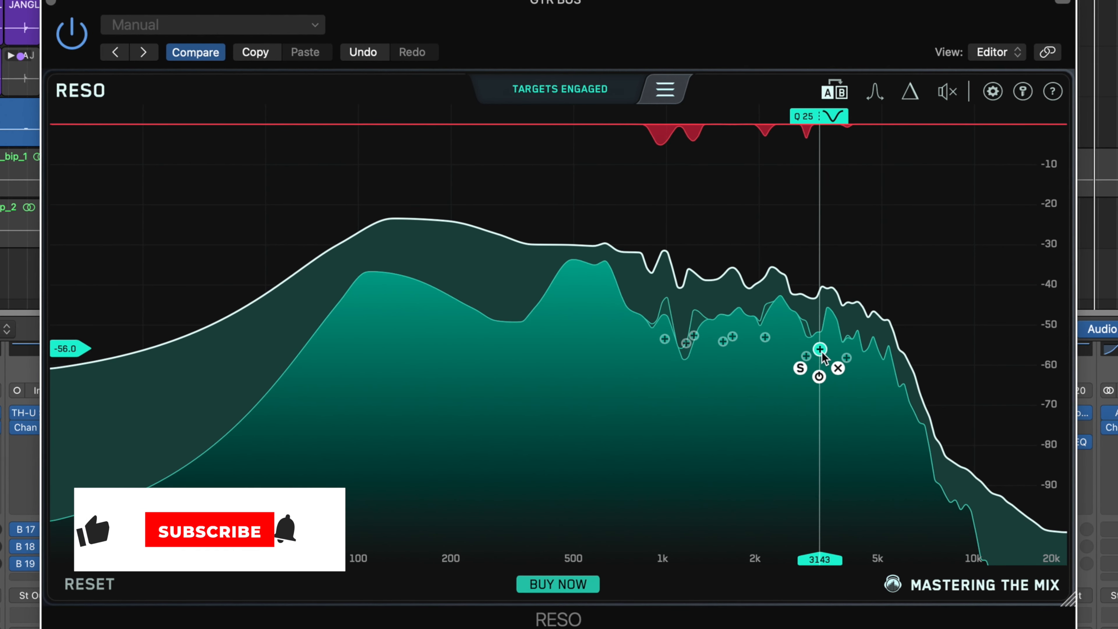
pyautogui.moveTo(820, 349); pyautogui.dragTo(846, 358)
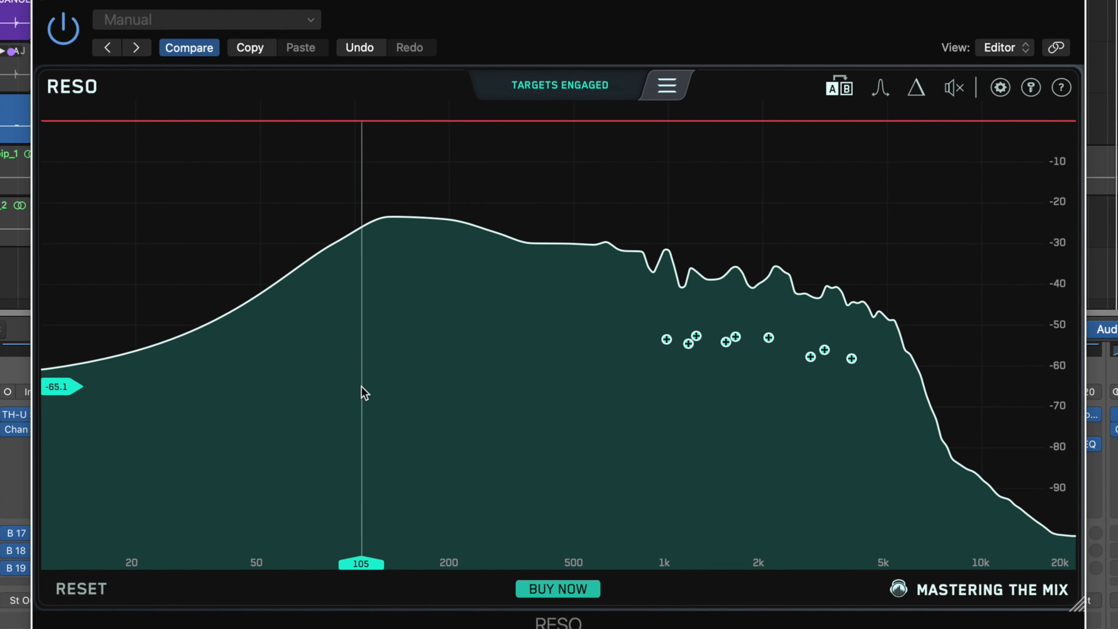
# Deepen the 990 Hz target node at Q 22 into a much stronger cut.
pyautogui.moveTo(361, 392); pyautogui.dragTo(546, 428)
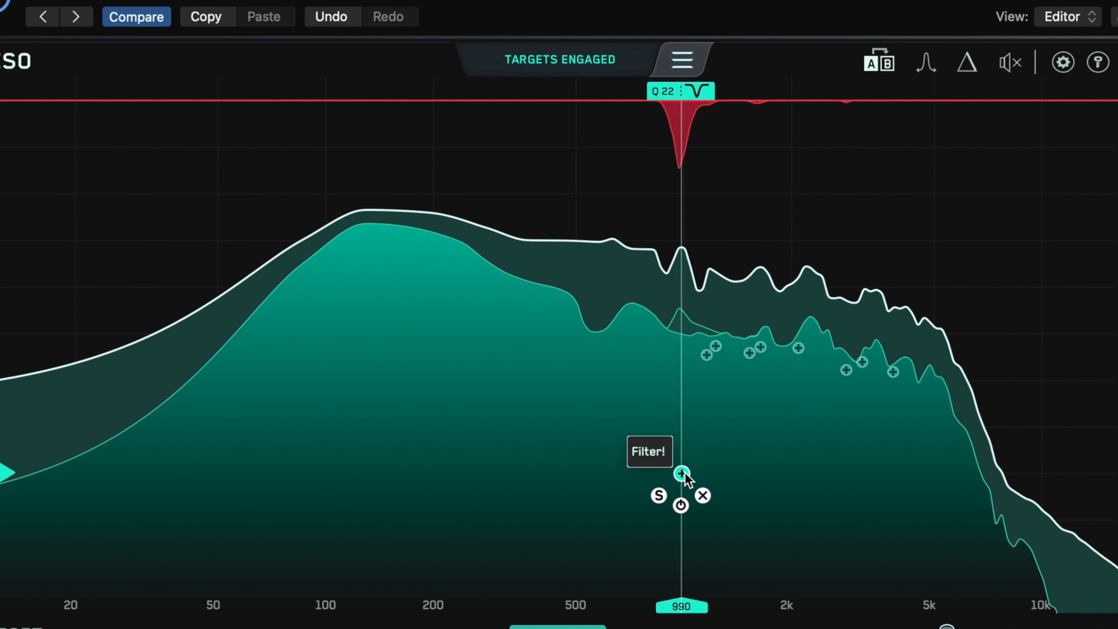
# Raise the 990 Hz node back to a gentler cut, leaving Engage Targets off.
pyautogui.moveTo(680, 474); pyautogui.dragTo(681, 379)
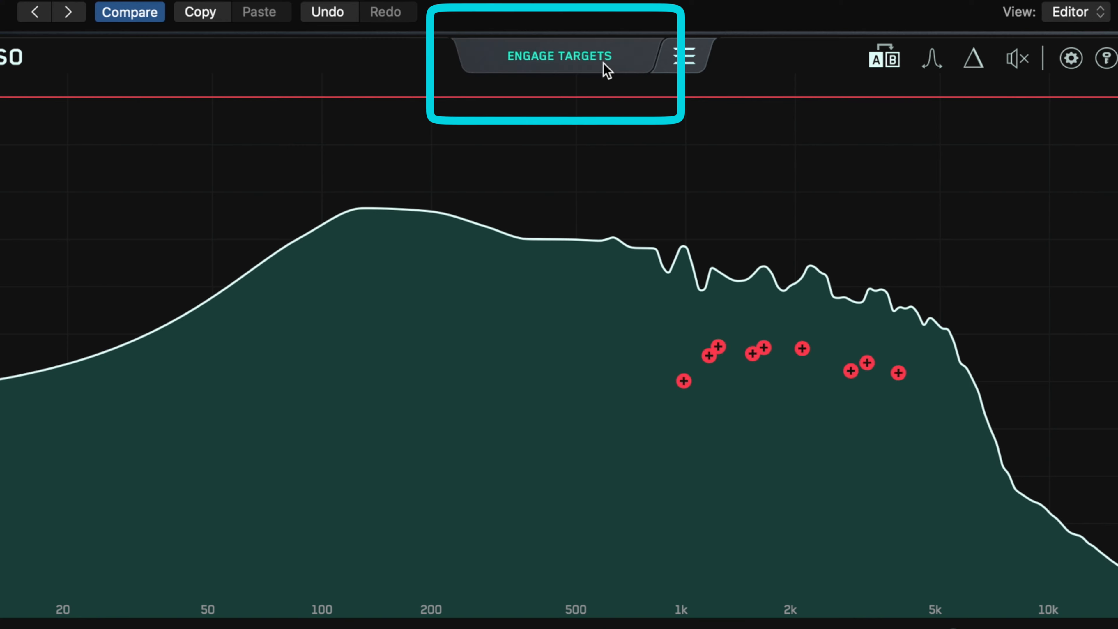
pyautogui.click(559, 56)
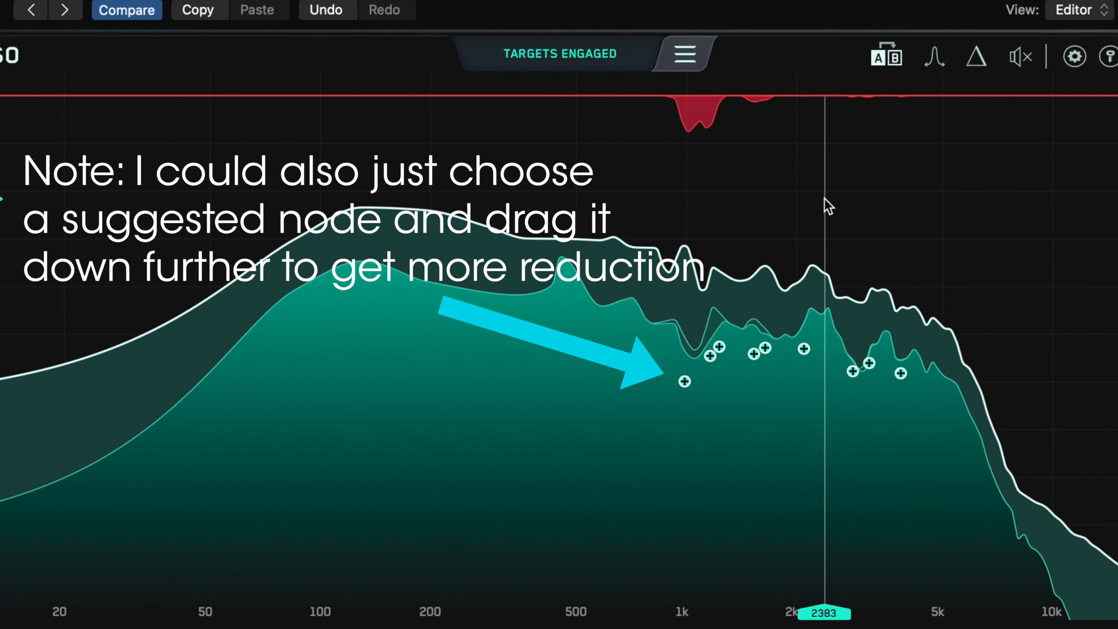
pyautogui.click(898, 56)
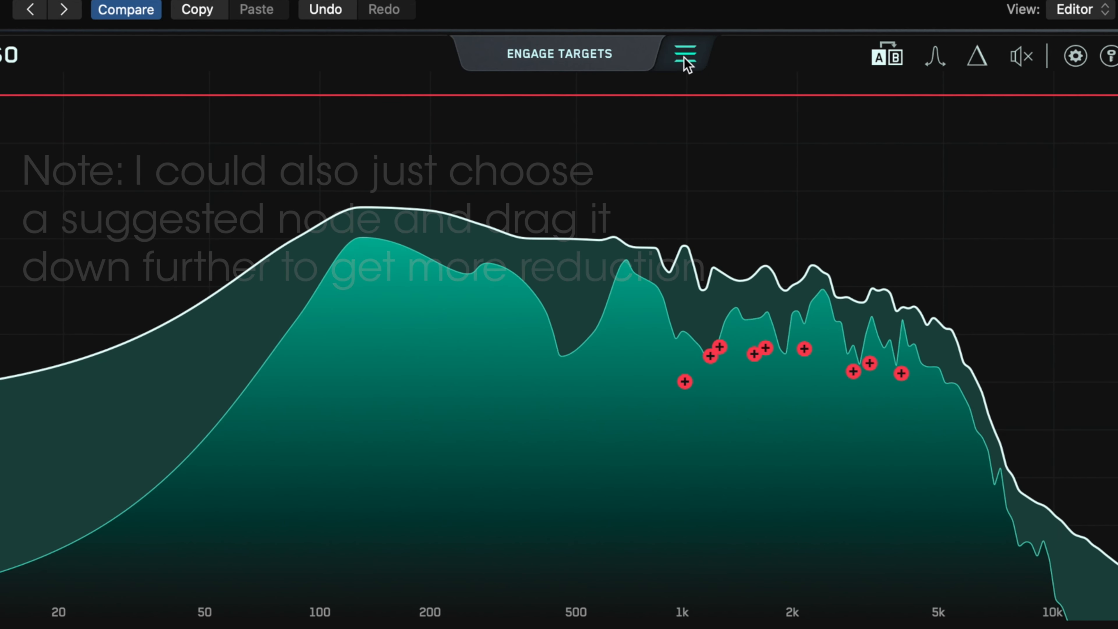
pyautogui.click(682, 53)
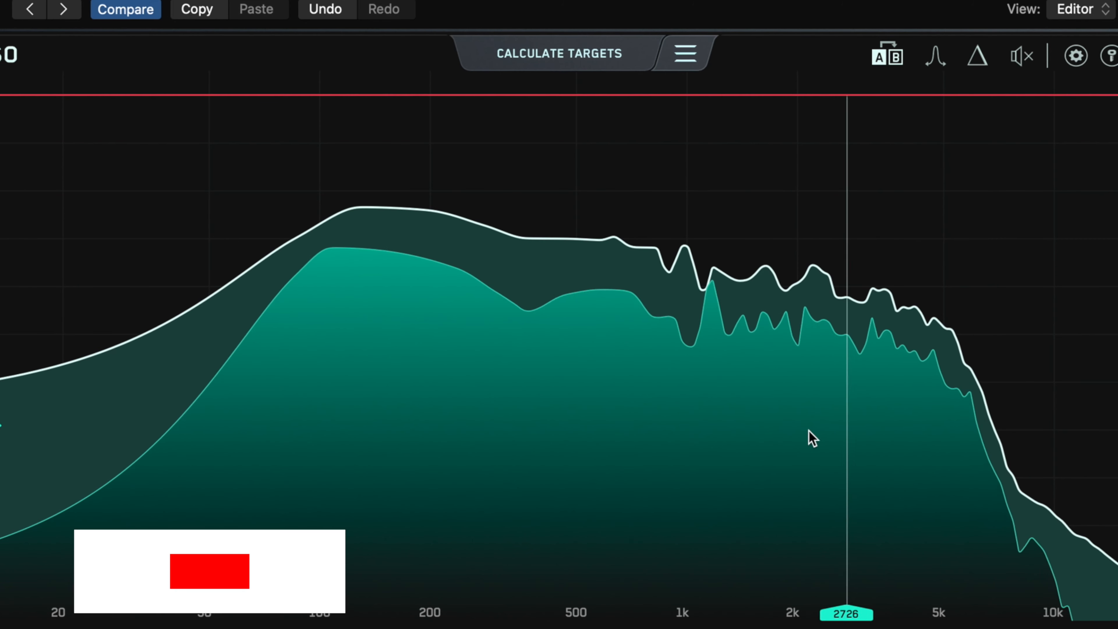
pyautogui.moveTo(912, 426)
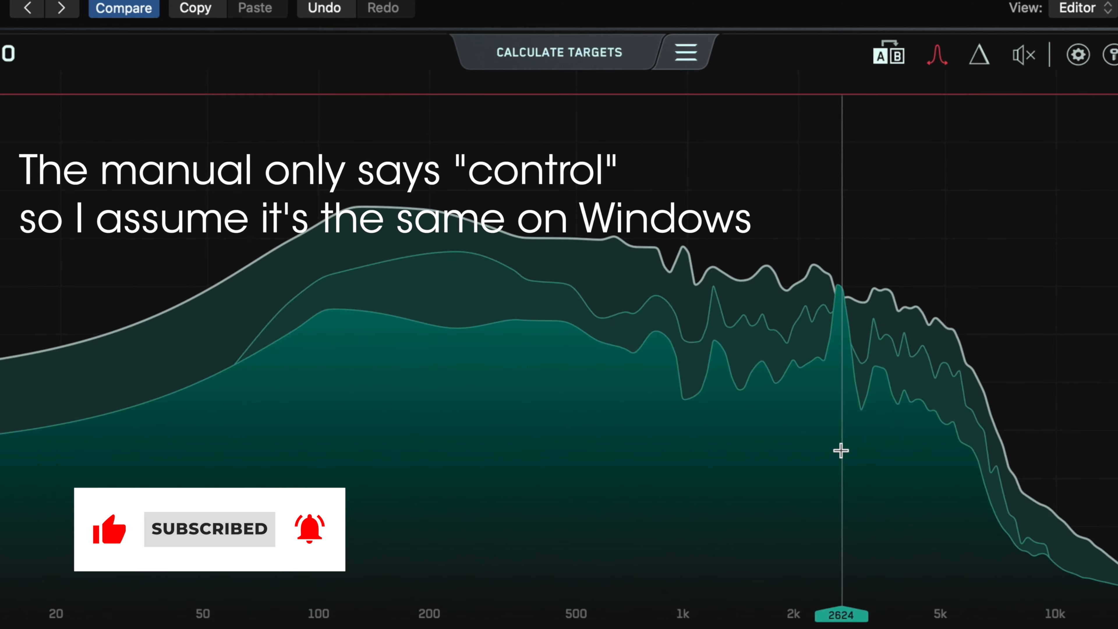
pyautogui.moveTo(840, 450); pyautogui.dragTo(775, 451)
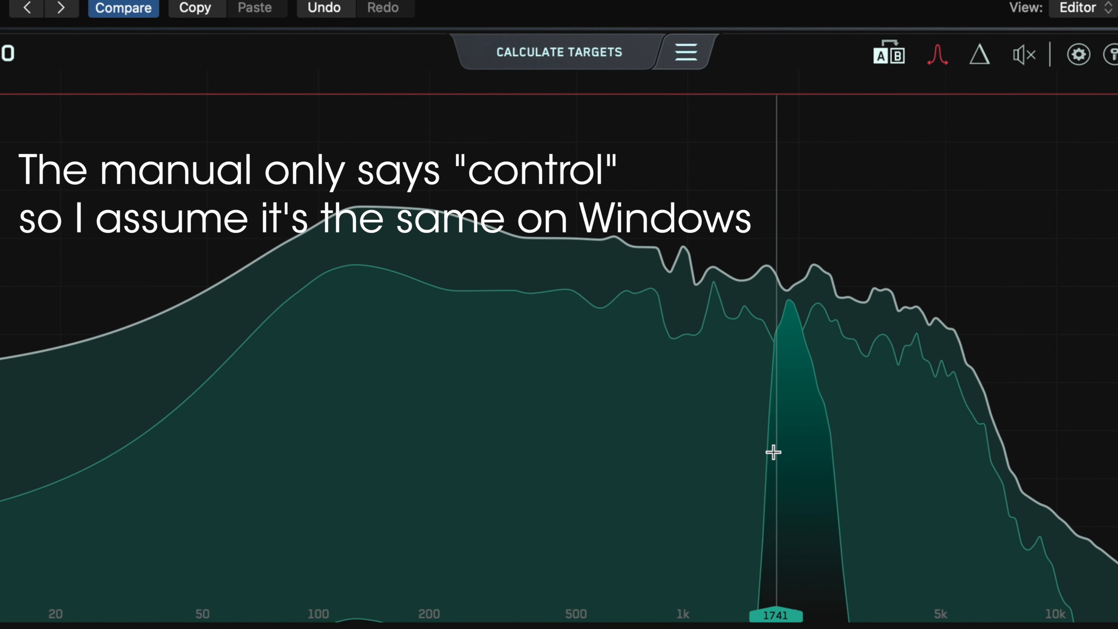
pyautogui.moveTo(774, 452); pyautogui.dragTo(540, 440)
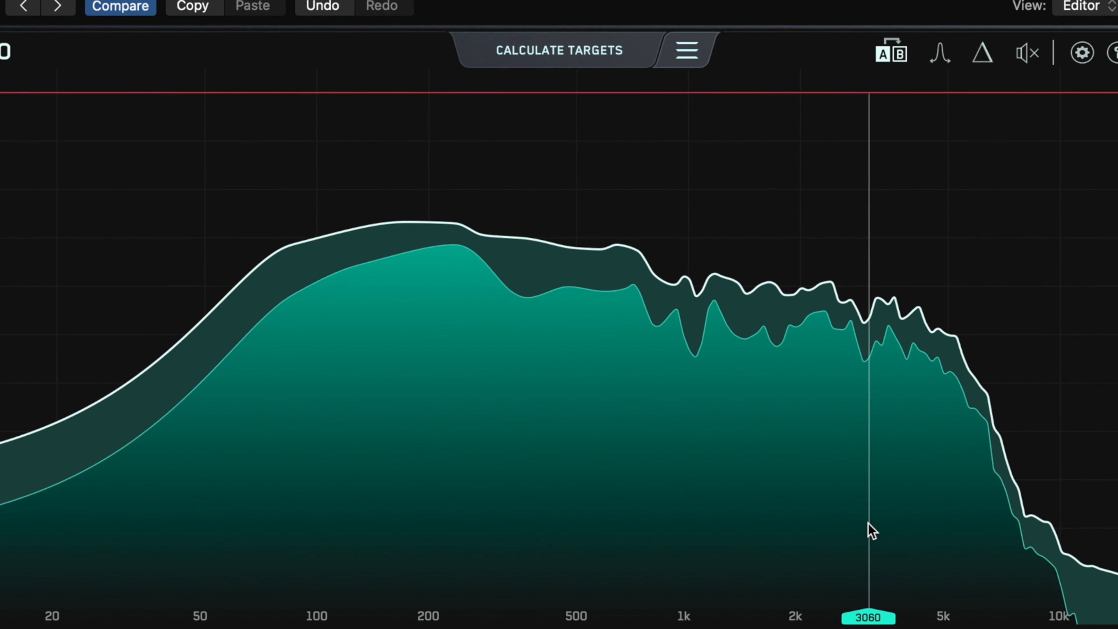
pyautogui.click(940, 52)
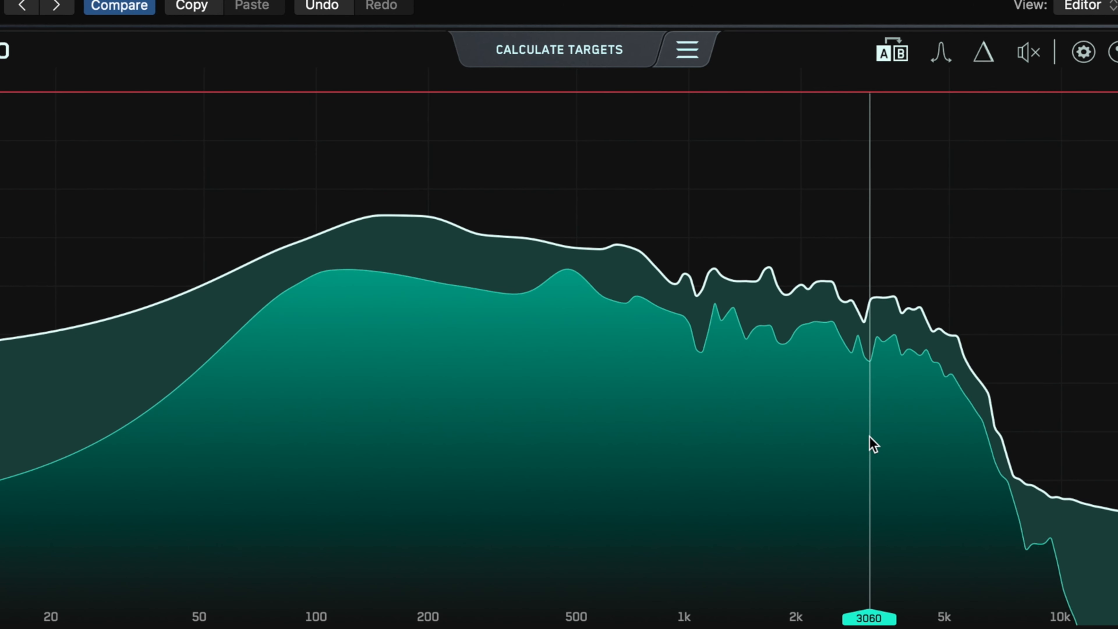
# Add a filter node at 3060 Hz and set its depth and narrow width.
pyautogui.click(868, 436)
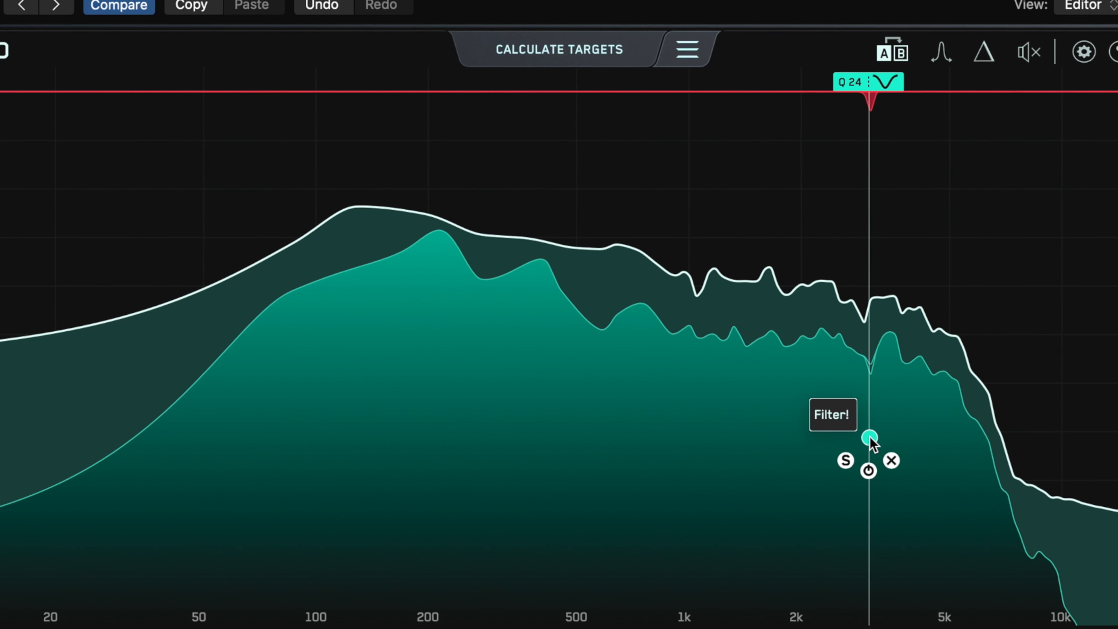
pyautogui.moveTo(869, 437); pyautogui.dragTo(866, 483)
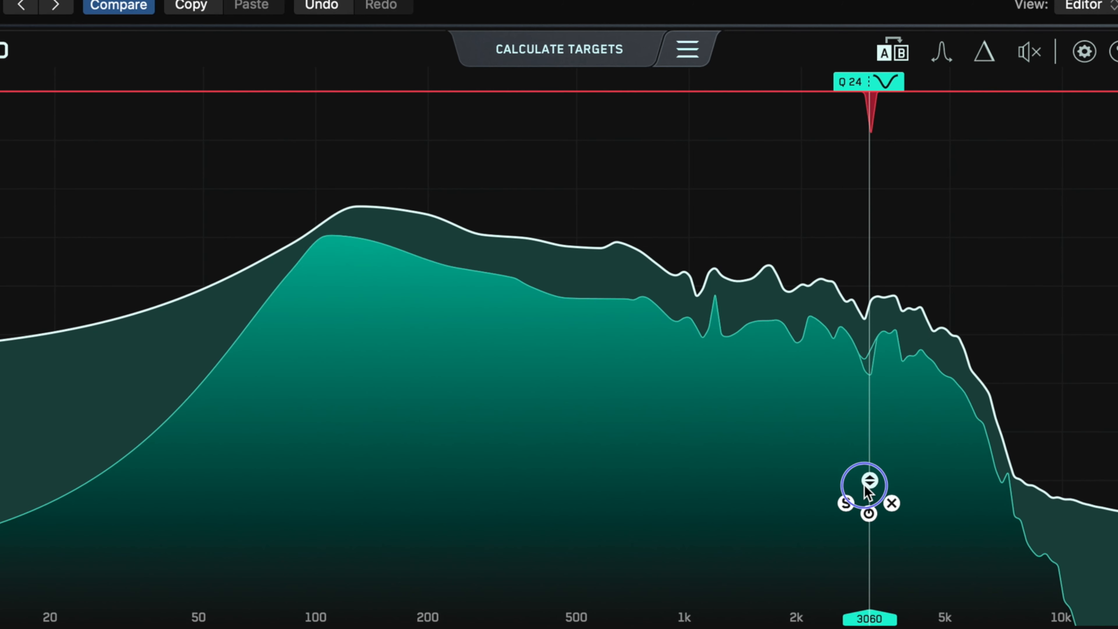
pyautogui.moveTo(868, 485); pyautogui.dragTo(868, 514)
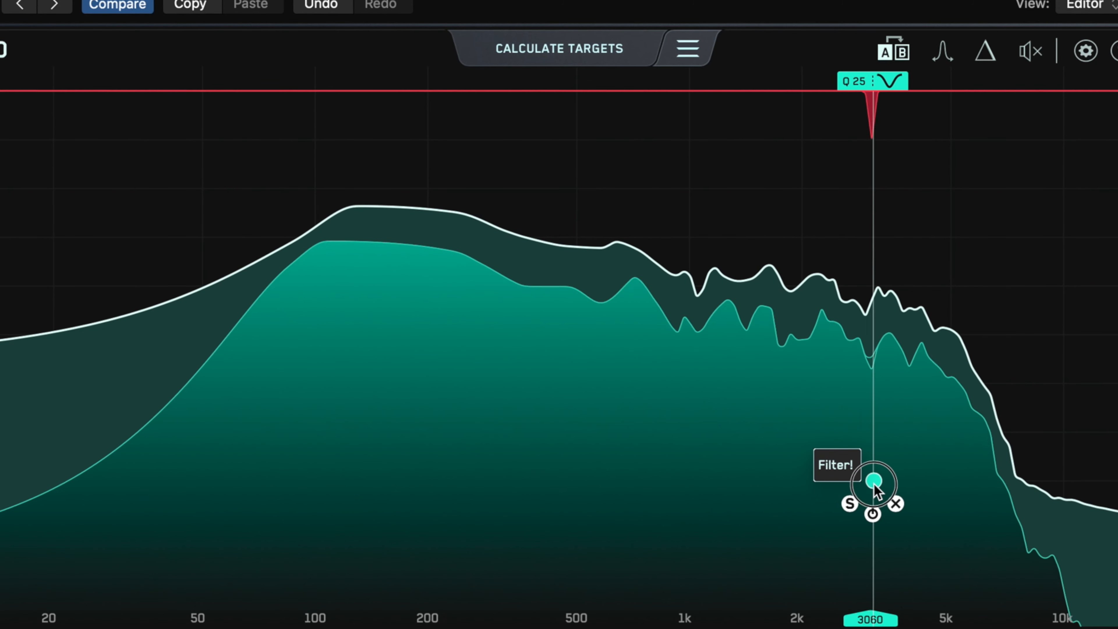
pyautogui.moveTo(875, 482); pyautogui.dragTo(874, 479)
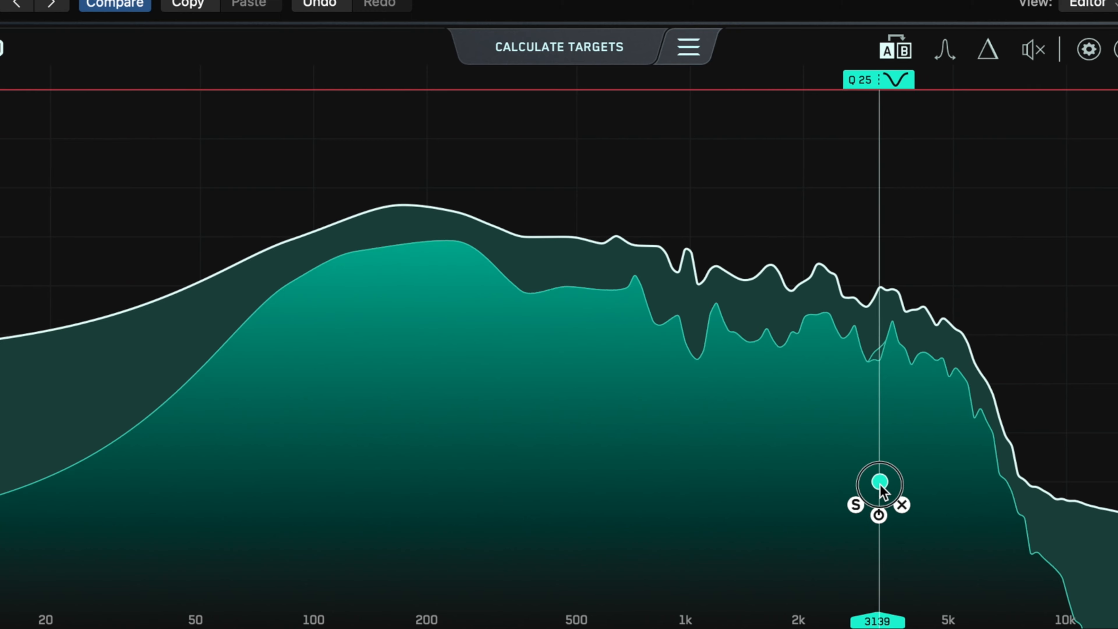
# Slide the node from about 3.2 kHz down to 2926 Hz at Q 24 and reselect it.
pyautogui.moveTo(878, 484); pyautogui.dragTo(882, 496)
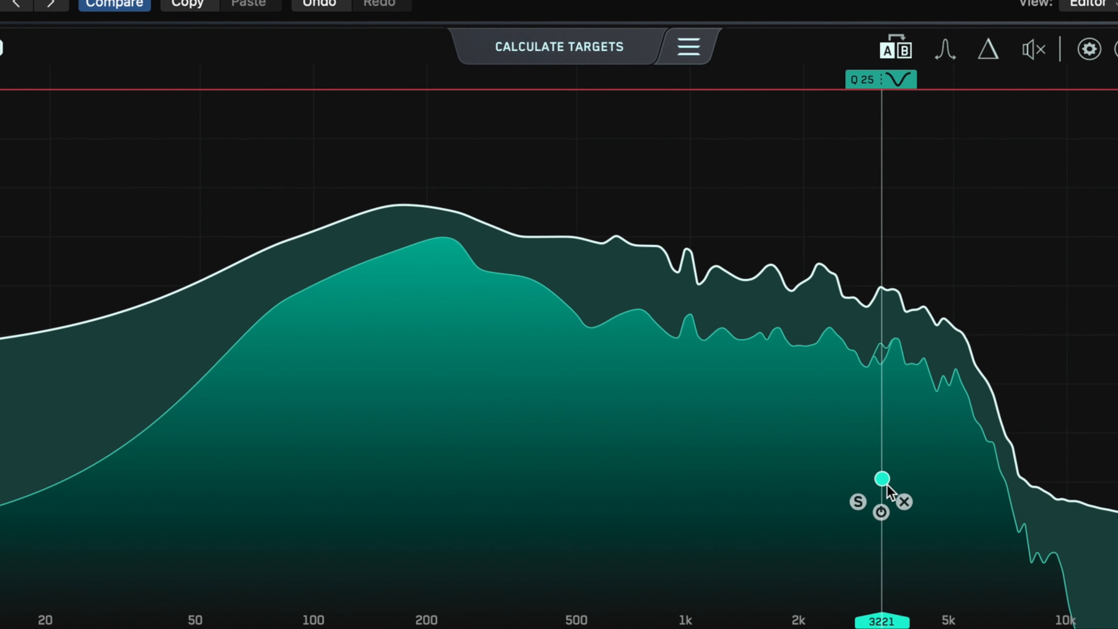
pyautogui.moveTo(883, 476); pyautogui.dragTo(864, 478)
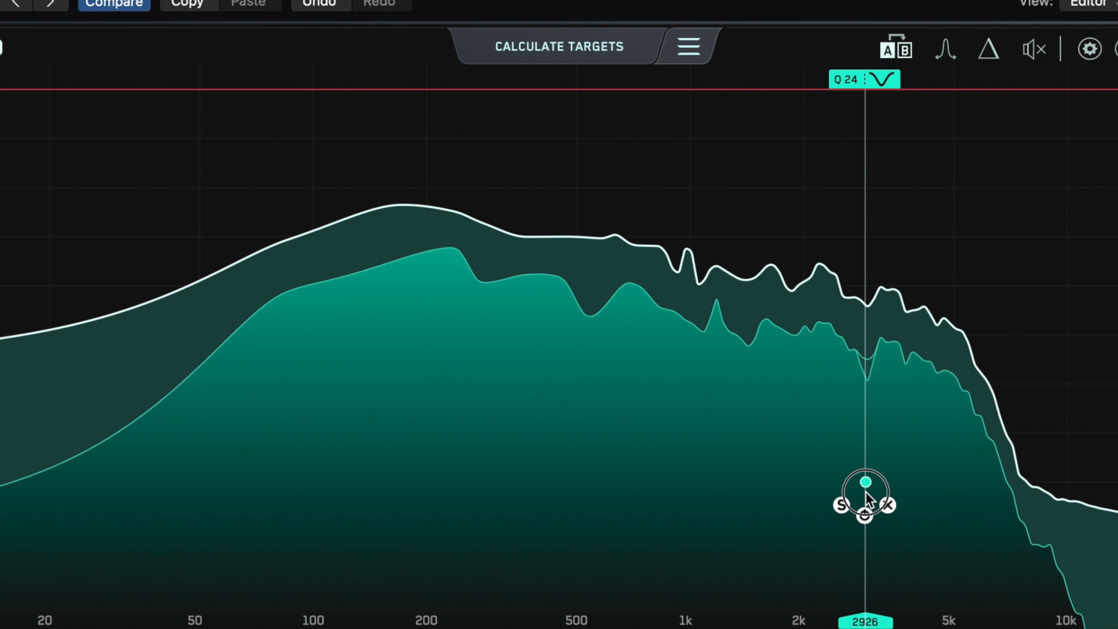
pyautogui.moveTo(864, 483); pyautogui.dragTo(863, 518)
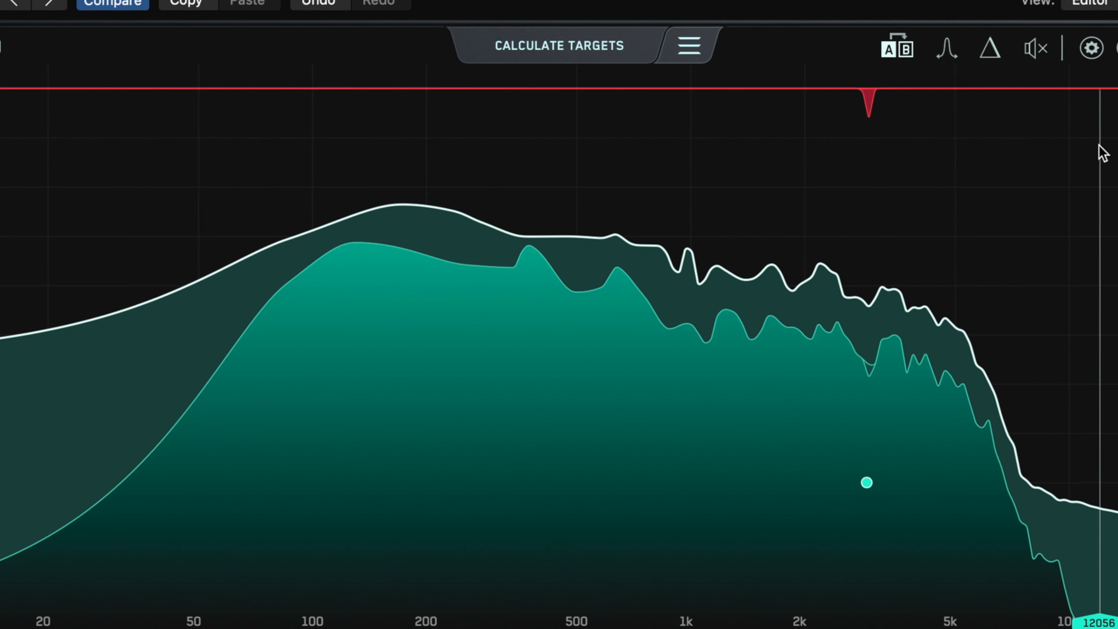
pyautogui.click(866, 483)
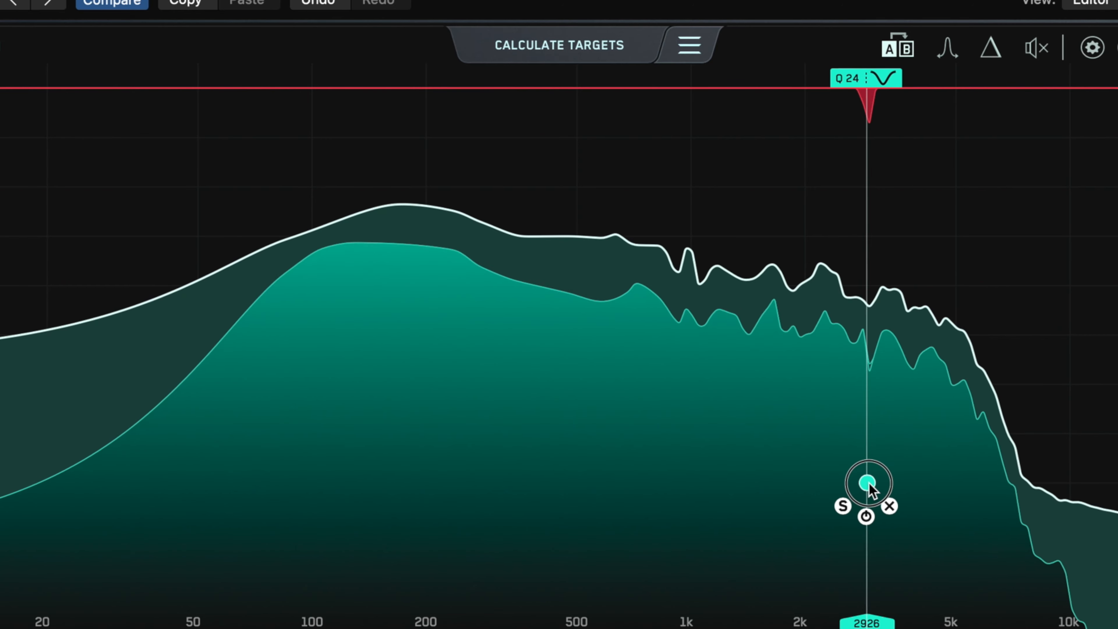
# Retune the node to 3099 Hz and widen it from Q 25 down to 5, settling at Q 13.
pyautogui.moveTo(868, 481); pyautogui.dragTo(877, 482)
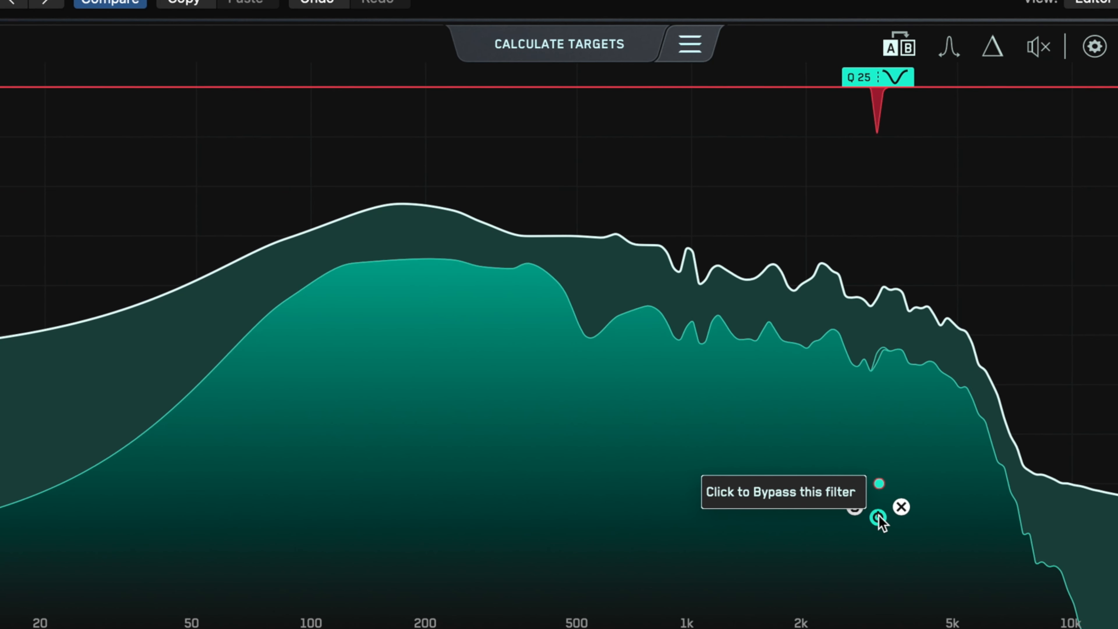
pyautogui.moveTo(878, 513); pyautogui.dragTo(878, 483)
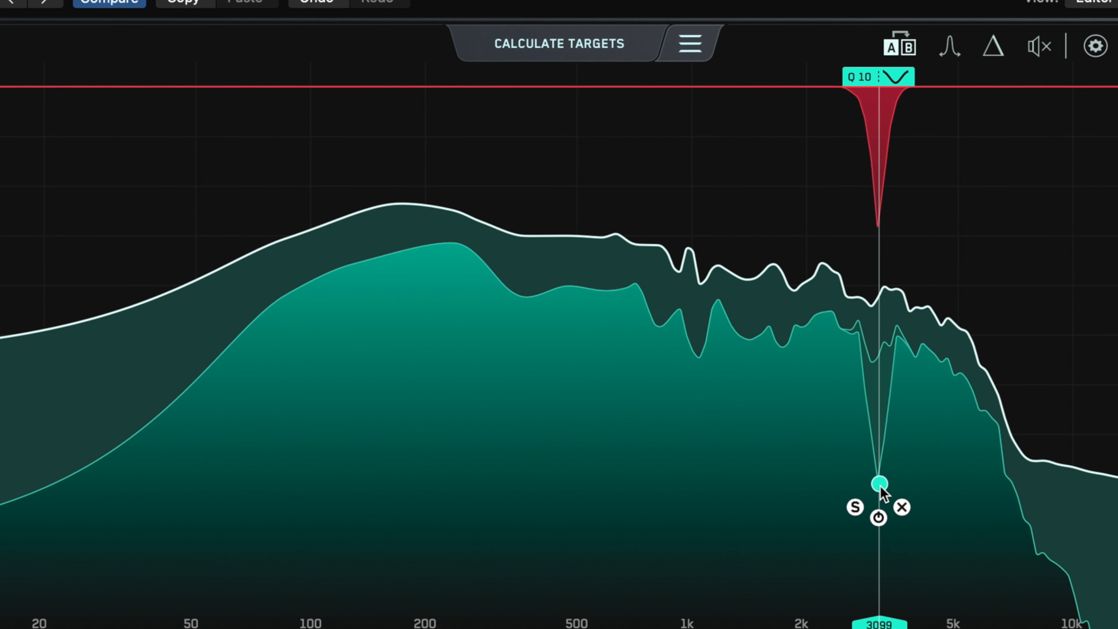
pyautogui.moveTo(879, 483)
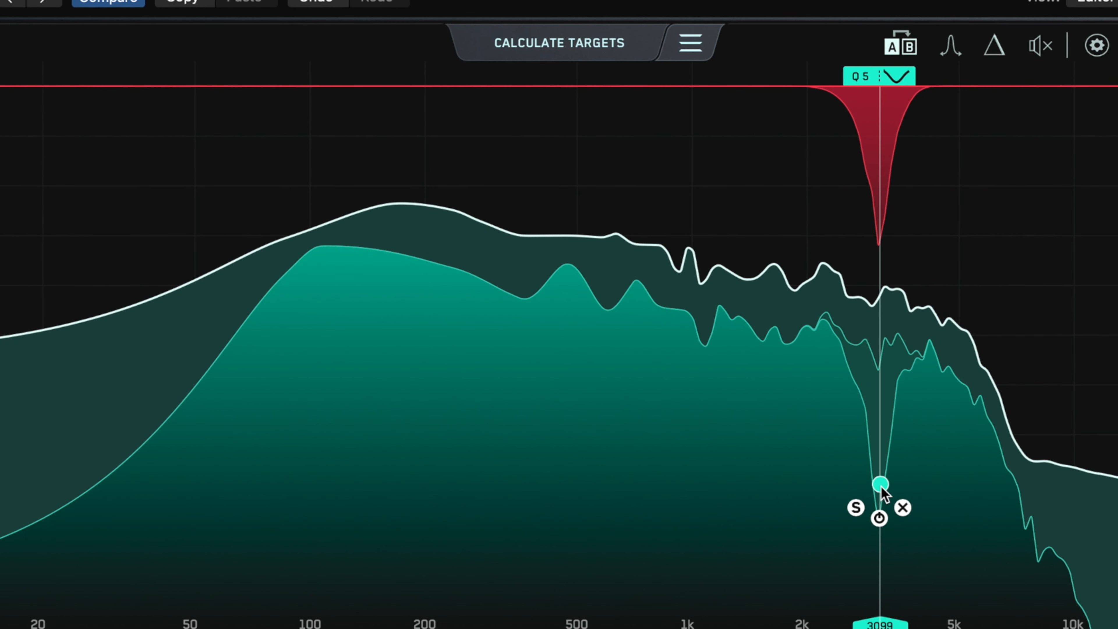
pyautogui.moveTo(883, 483); pyautogui.dragTo(883, 499)
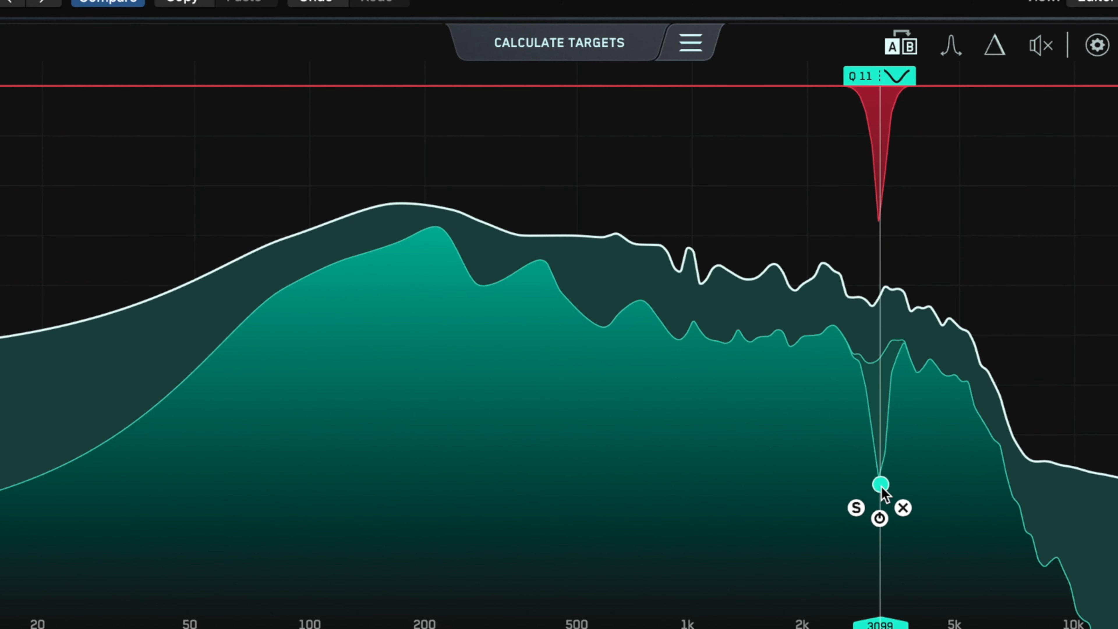
pyautogui.moveTo(880, 483); pyautogui.dragTo(880, 485)
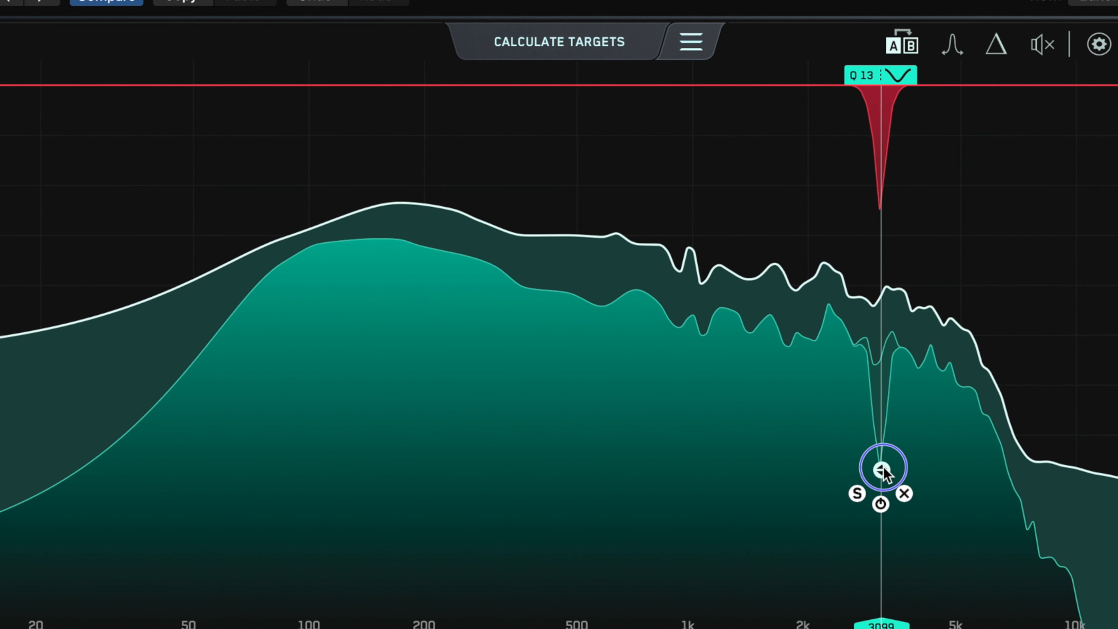
# Lift the 3.1 kHz cut until it nearly vanishes, then settle on a moderate dip.
pyautogui.moveTo(882, 468); pyautogui.dragTo(882, 432)
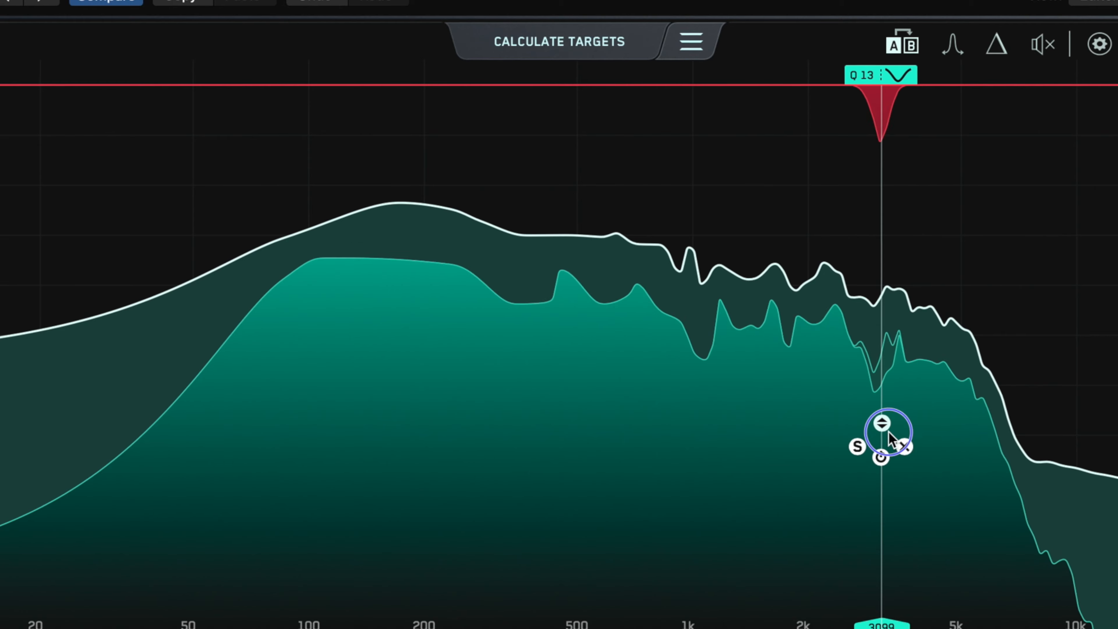
pyautogui.moveTo(882, 433); pyautogui.dragTo(882, 353)
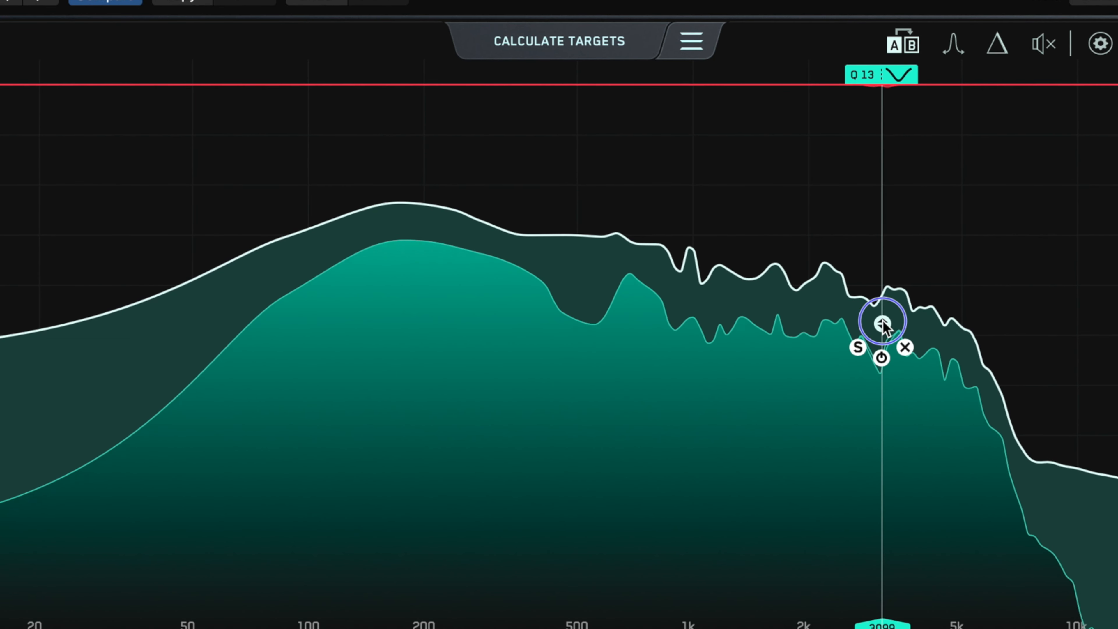
pyautogui.moveTo(882, 322); pyautogui.dragTo(883, 303)
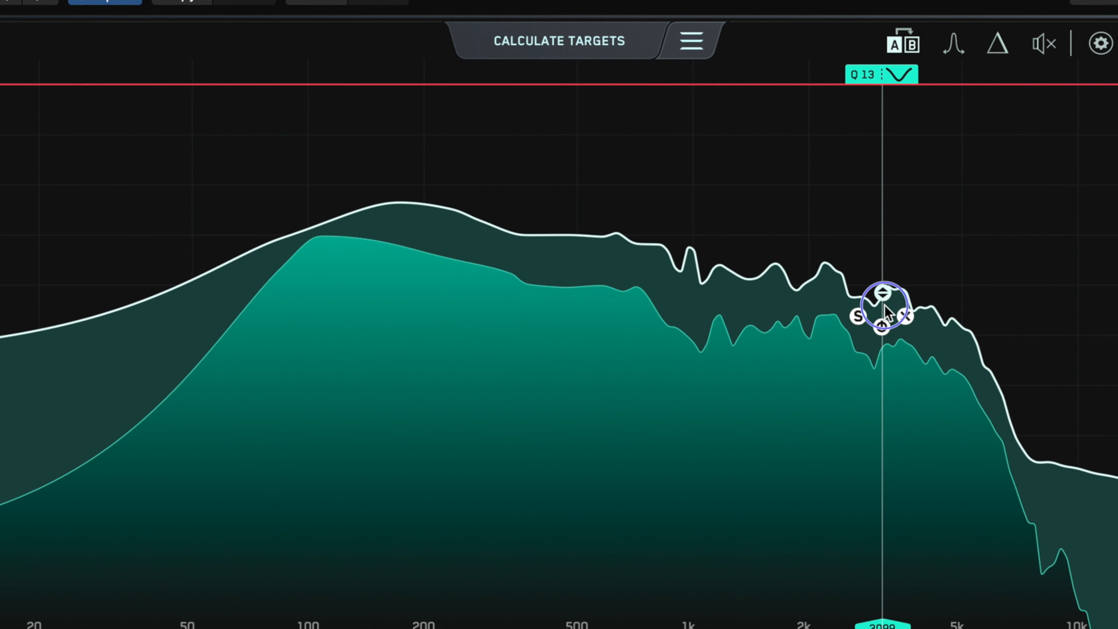
pyautogui.moveTo(883, 314); pyautogui.dragTo(883, 399)
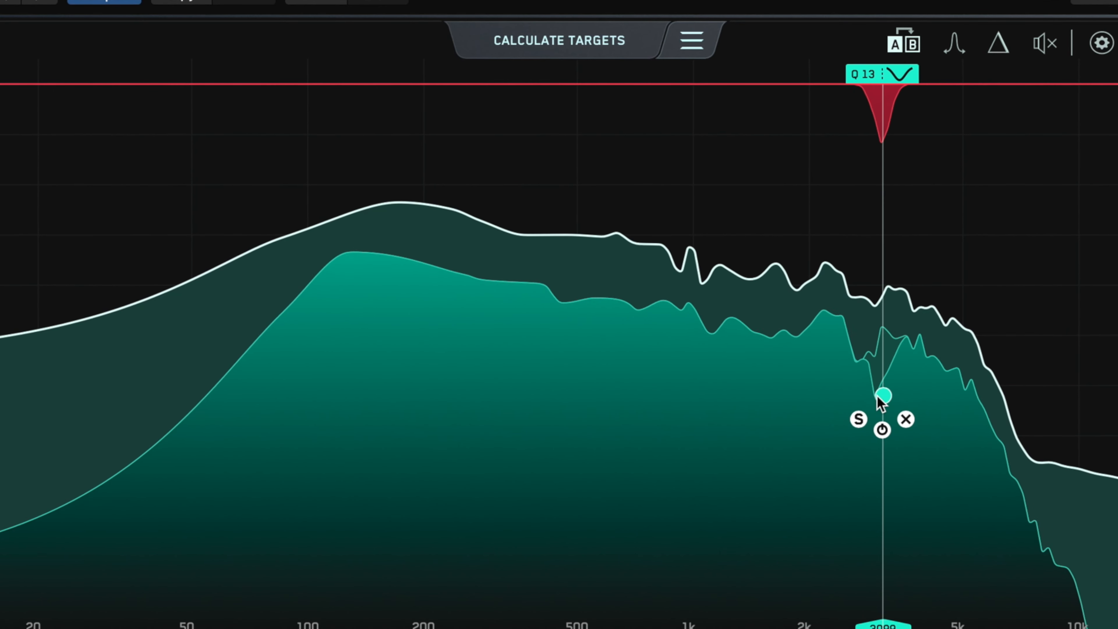
pyautogui.moveTo(882, 430)
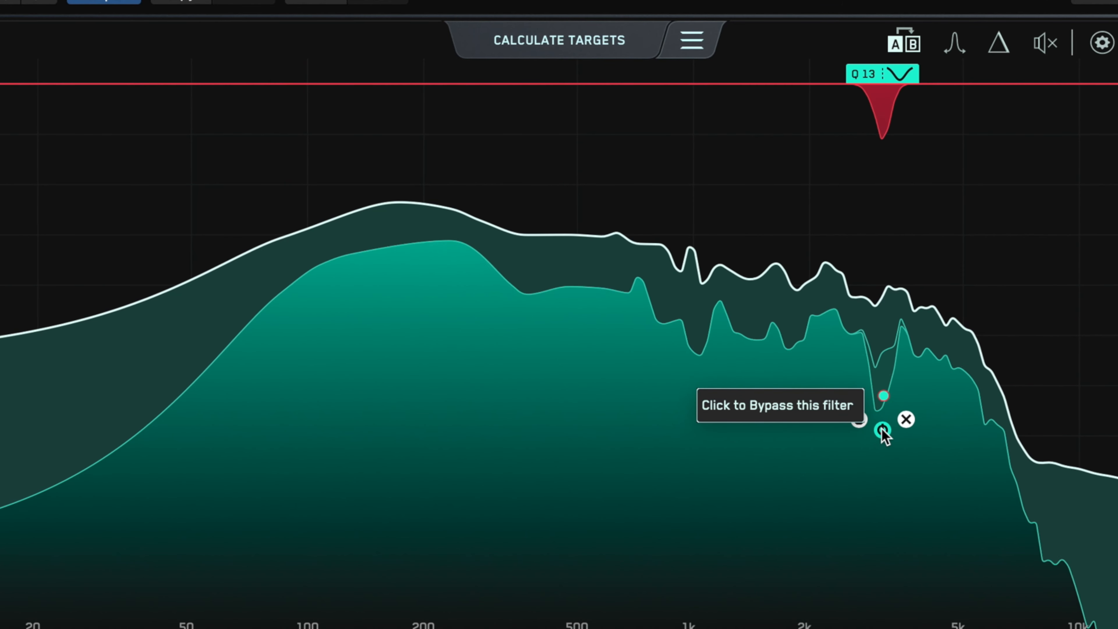
# Bypass the 3.1 kHz node via its power icon, then re-enable it for comparison.
pyautogui.click(882, 430)
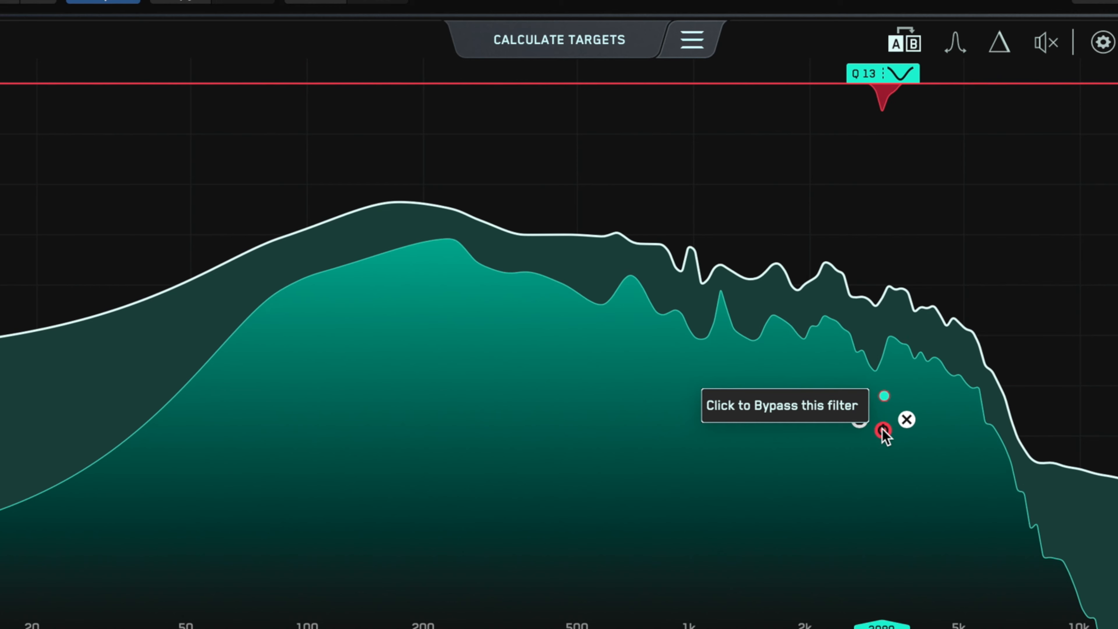
pyautogui.click(883, 431)
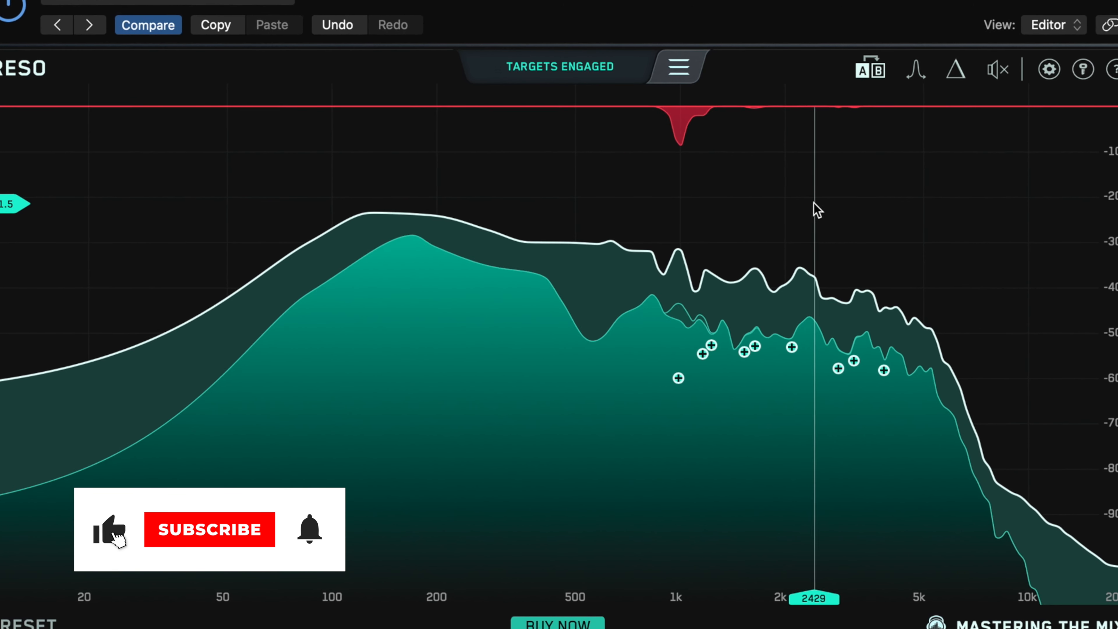
# Disengage the targets and delete all nodes, leaving the bare guitar bus spectrum.
pyautogui.click(209, 529)
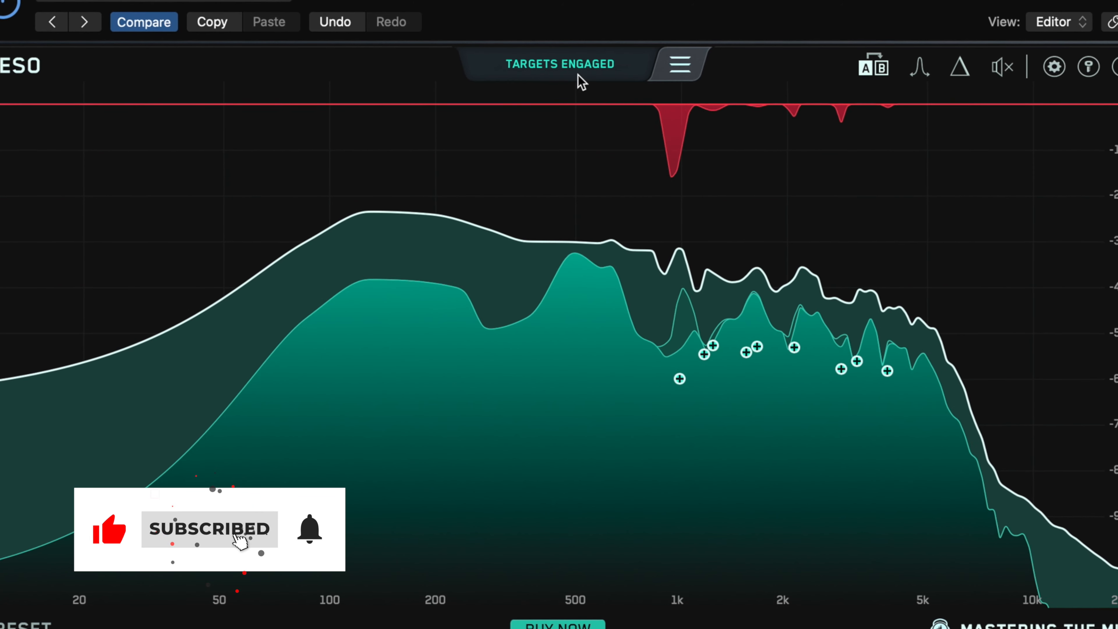
pyautogui.click(677, 63)
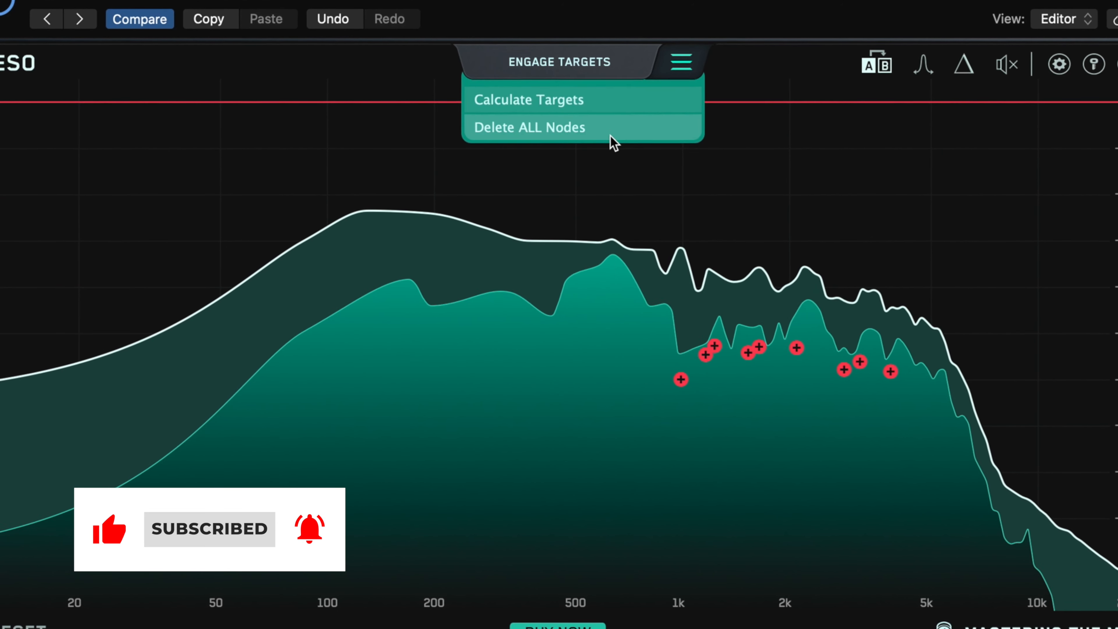
pyautogui.click(528, 127)
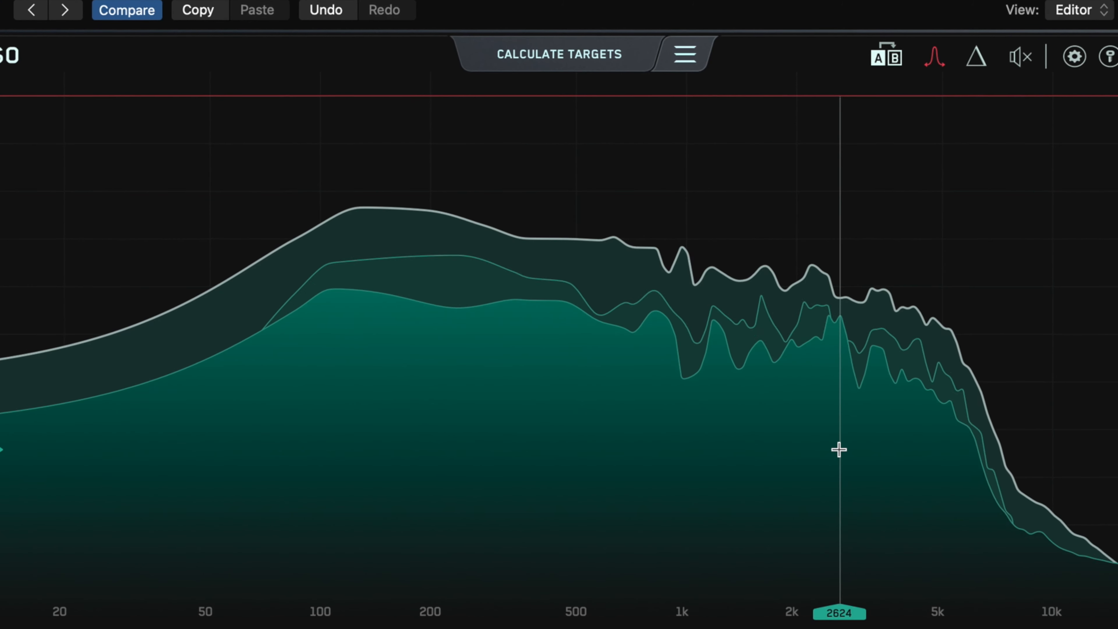
pyautogui.moveTo(839, 450); pyautogui.dragTo(779, 452)
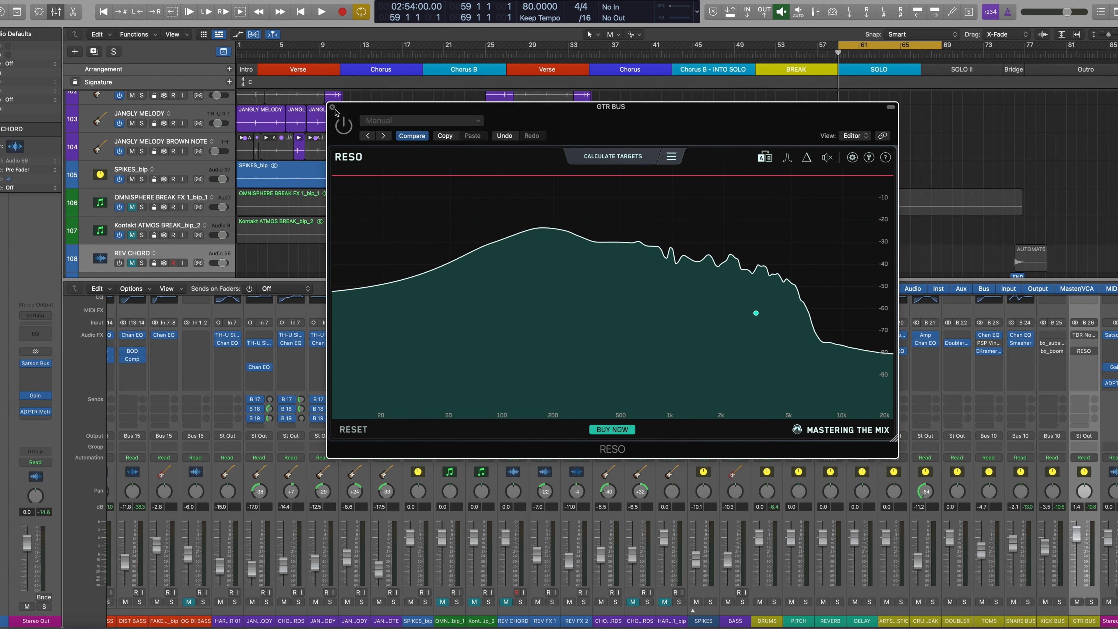
# Bring the RESO window forward before opening TDR Nova GE on the GTR BUS strip.
pyautogui.click(320, 12)
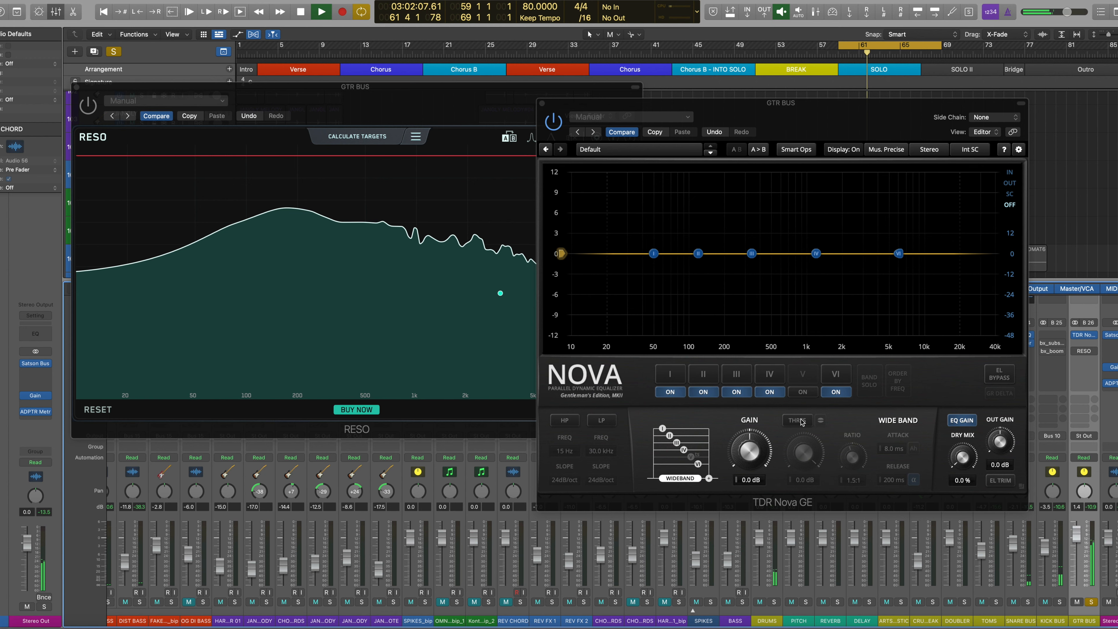
# Toggle Band V's dynamic cut near 3.1 kHz on and off to A/B it against the dry guitars.
pyautogui.click(802, 391)
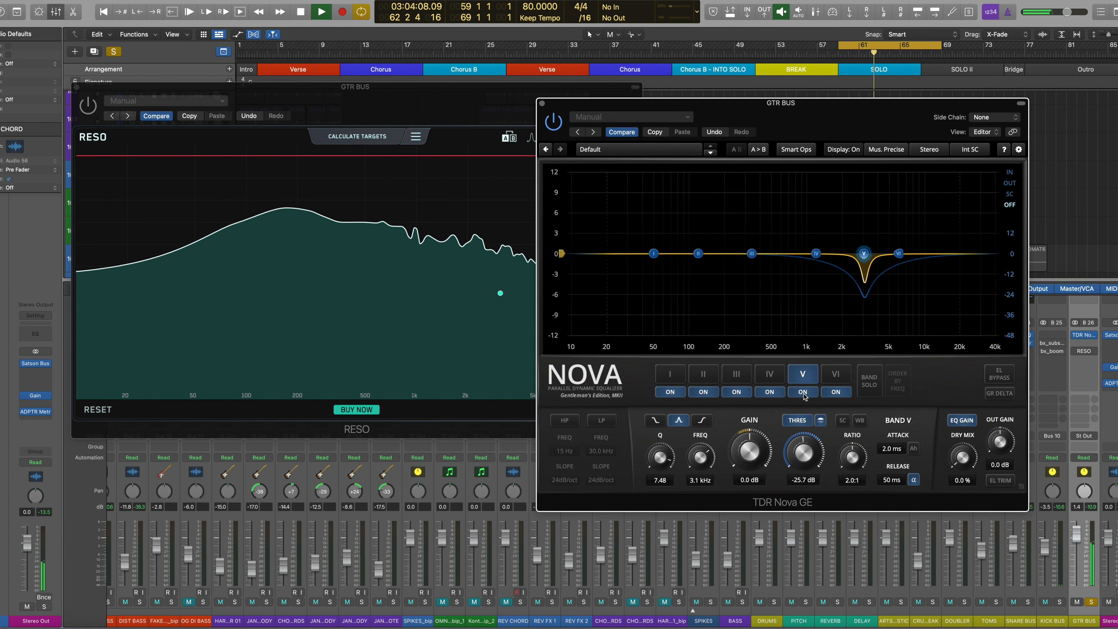
pyautogui.click(803, 392)
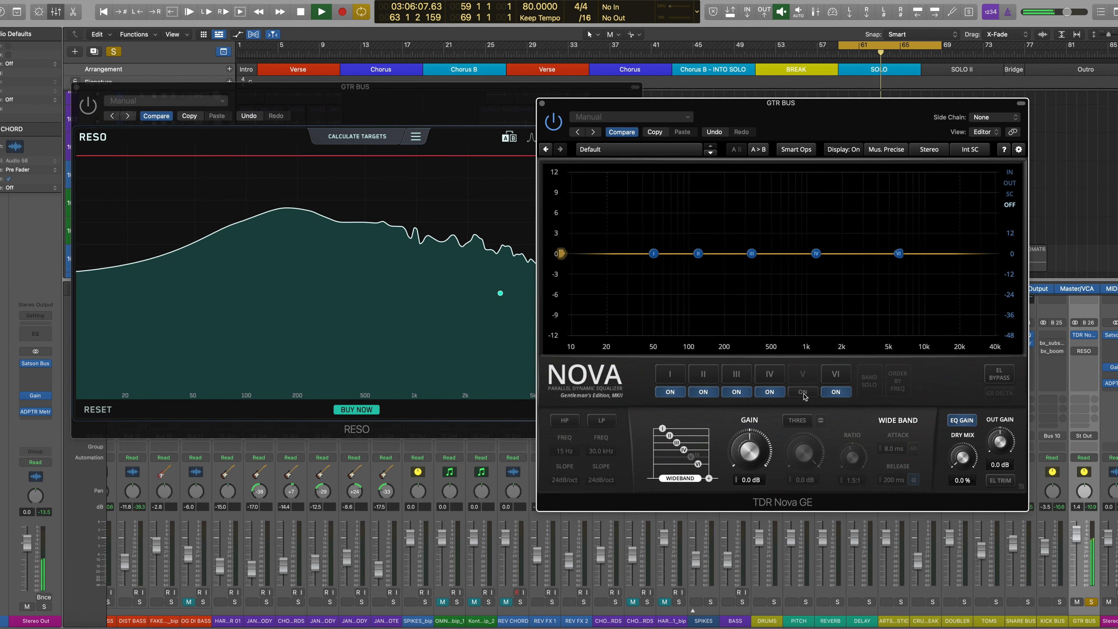
pyautogui.click(801, 374)
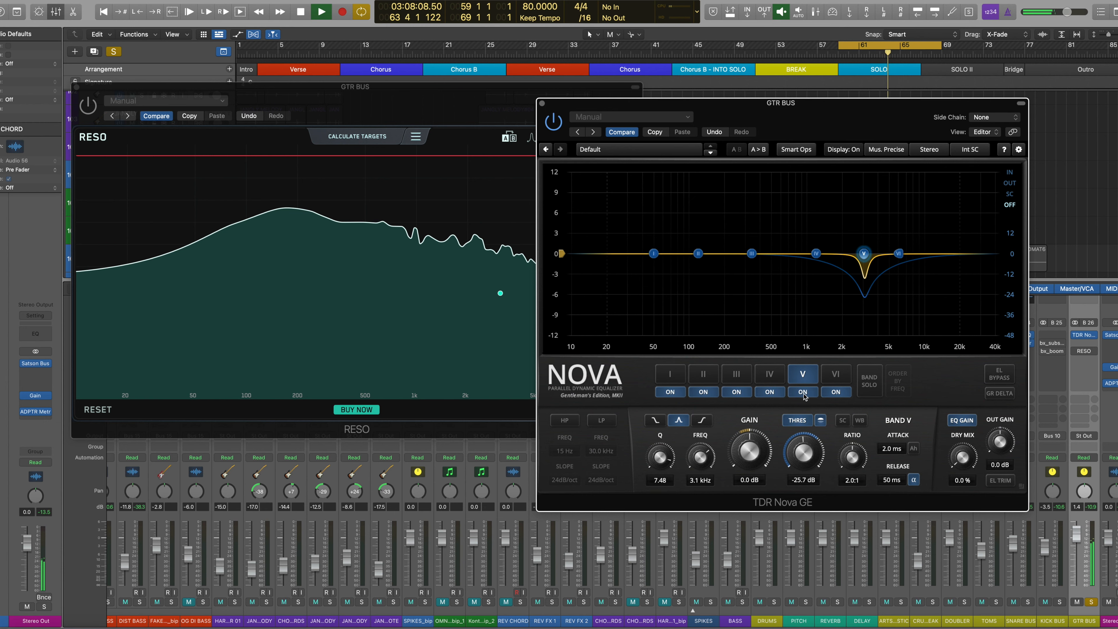
pyautogui.click(801, 391)
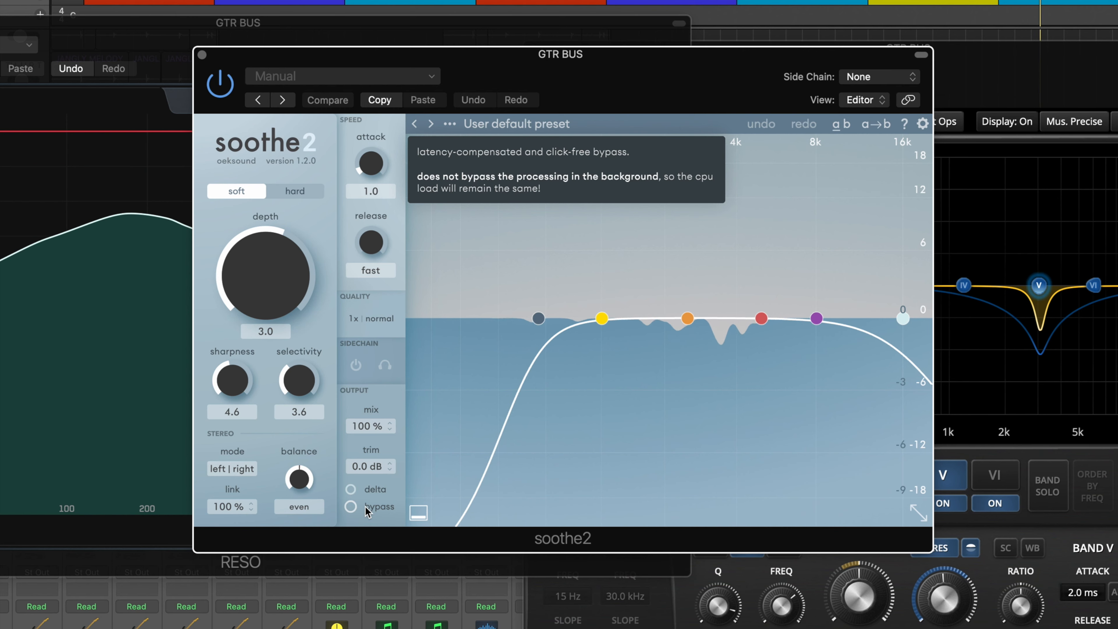
# Lower soothe2's depth to around 4 and A/B against bypass, leaving processing active.
pyautogui.click(350, 506)
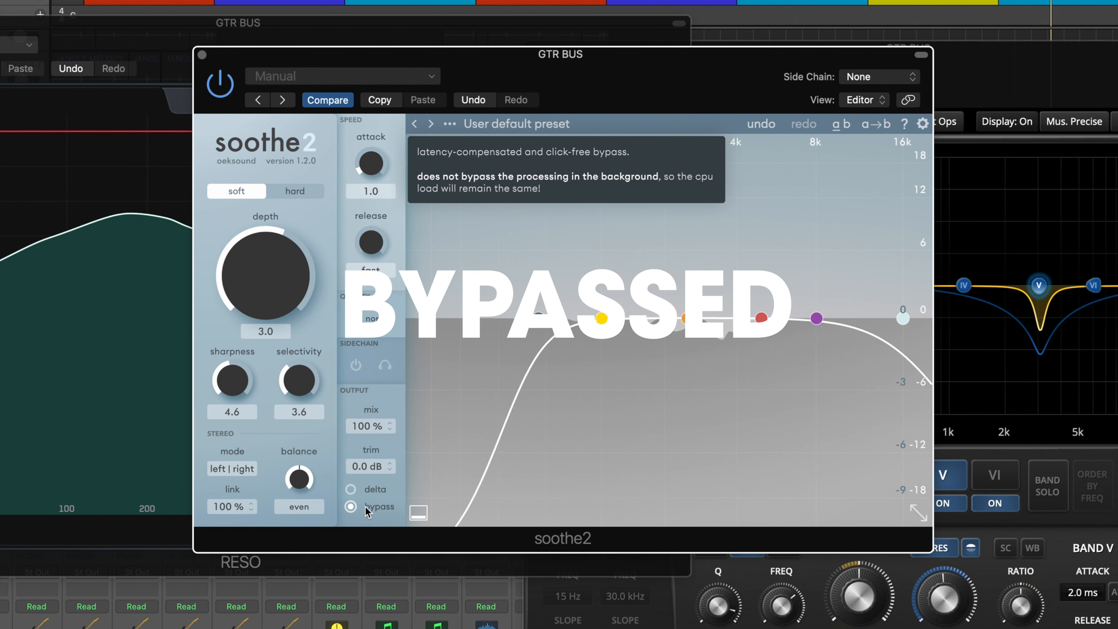
pyautogui.click(350, 506)
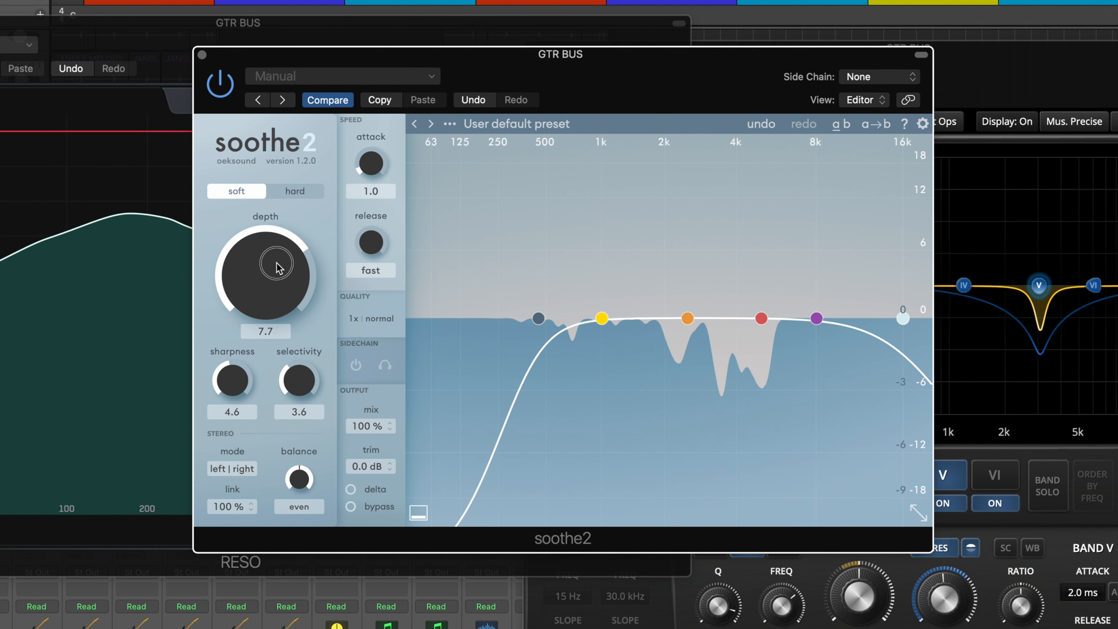
pyautogui.moveTo(265, 274); pyautogui.dragTo(271, 285)
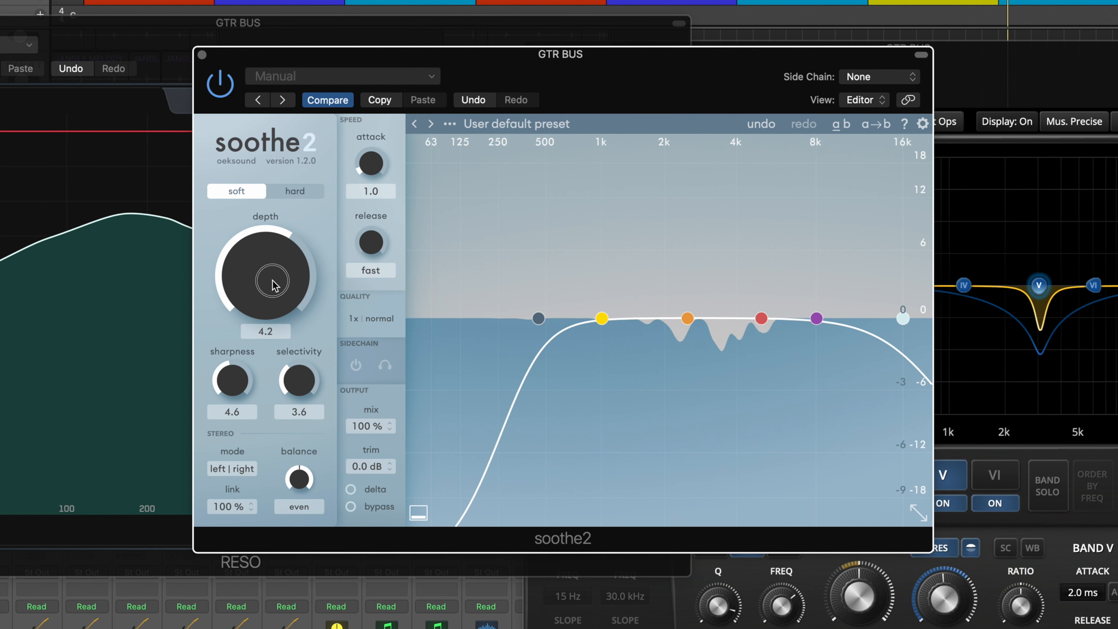
pyautogui.click(349, 506)
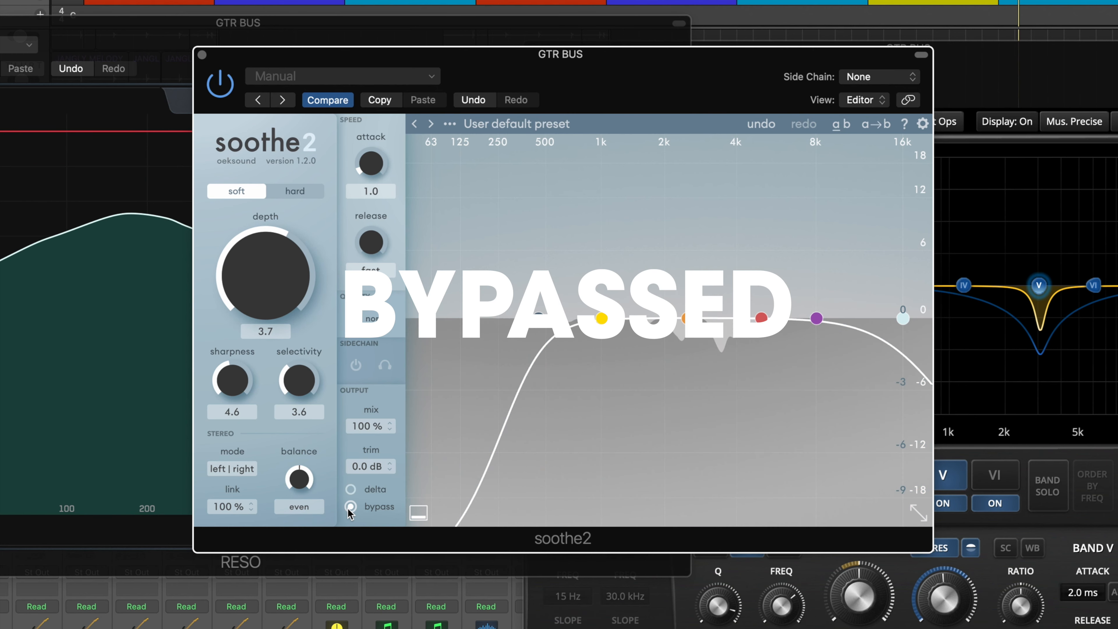
pyautogui.click(350, 506)
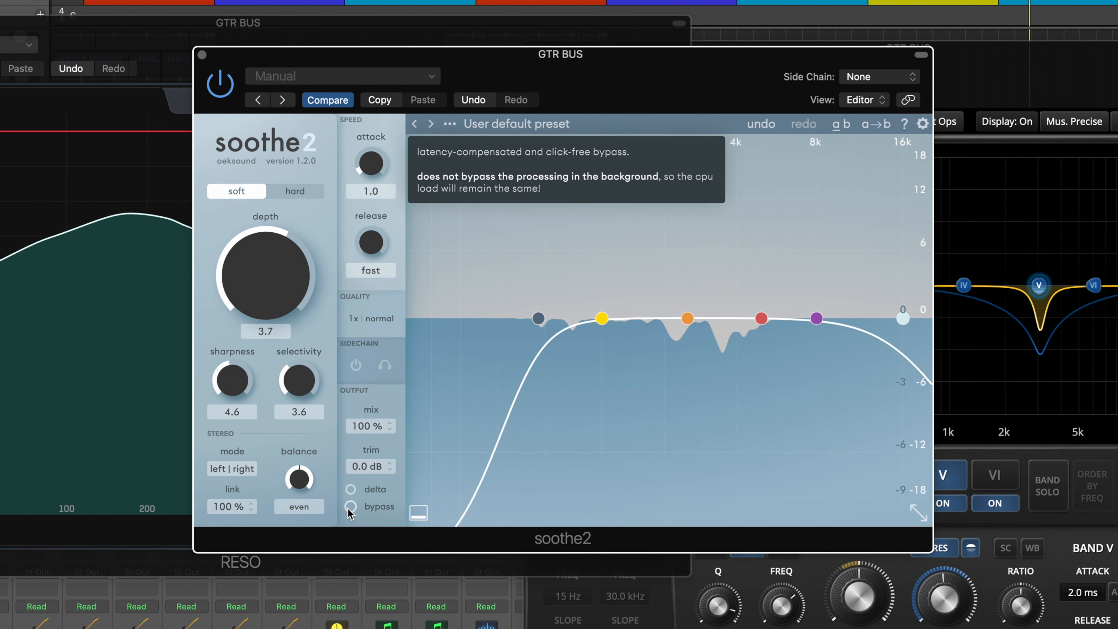
pyautogui.click(350, 506)
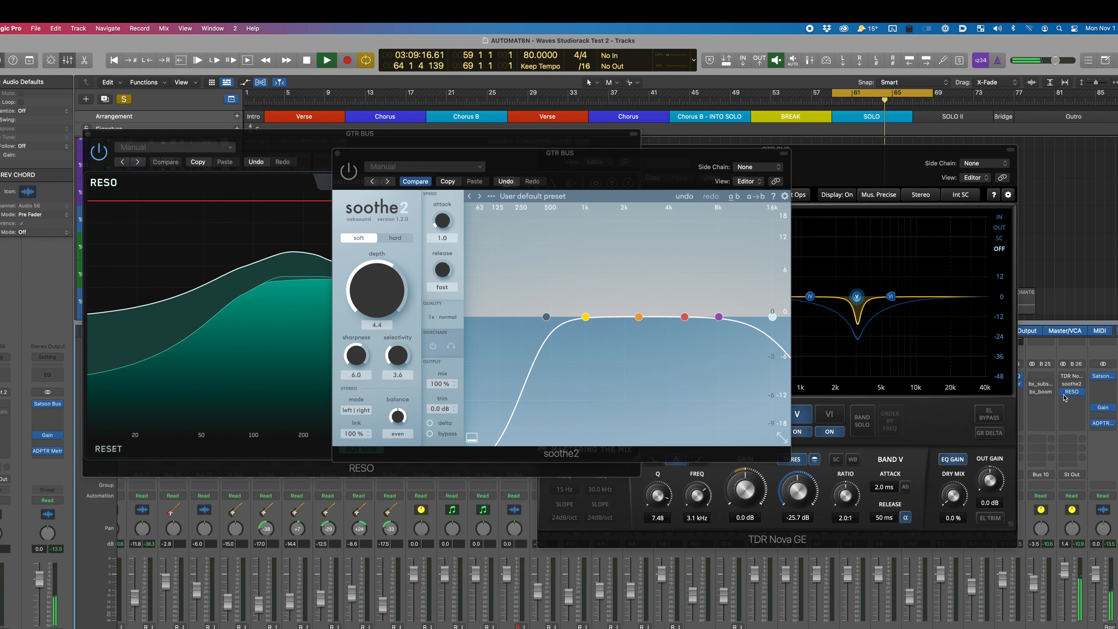
# Bring the guitar bus RESO window in front from the GTR BUS mixer insert.
pyautogui.click(1066, 392)
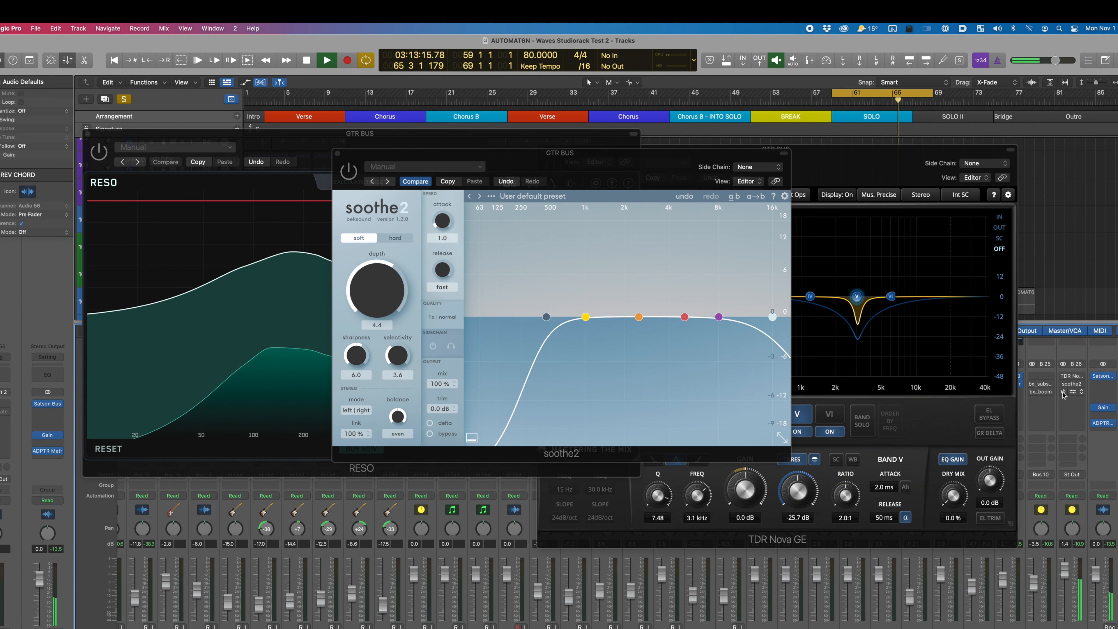
pyautogui.click(349, 171)
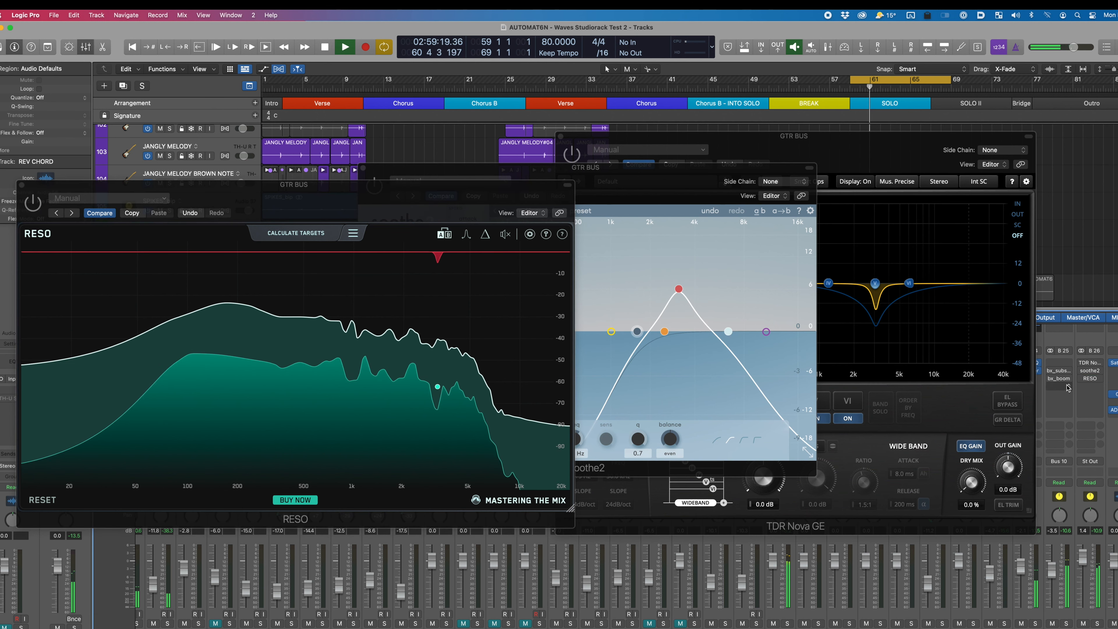
# Calculate targets around 1–2 kHz and toggle Targets Engaged for comparison, ending disengaged.
pyautogui.click(345, 47)
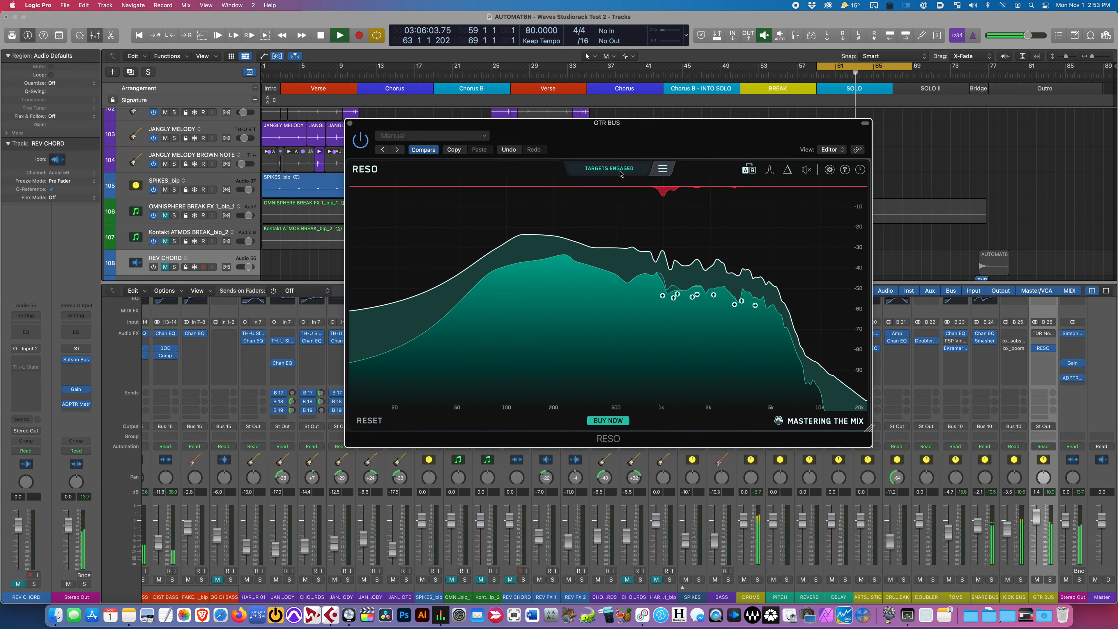
pyautogui.click(606, 168)
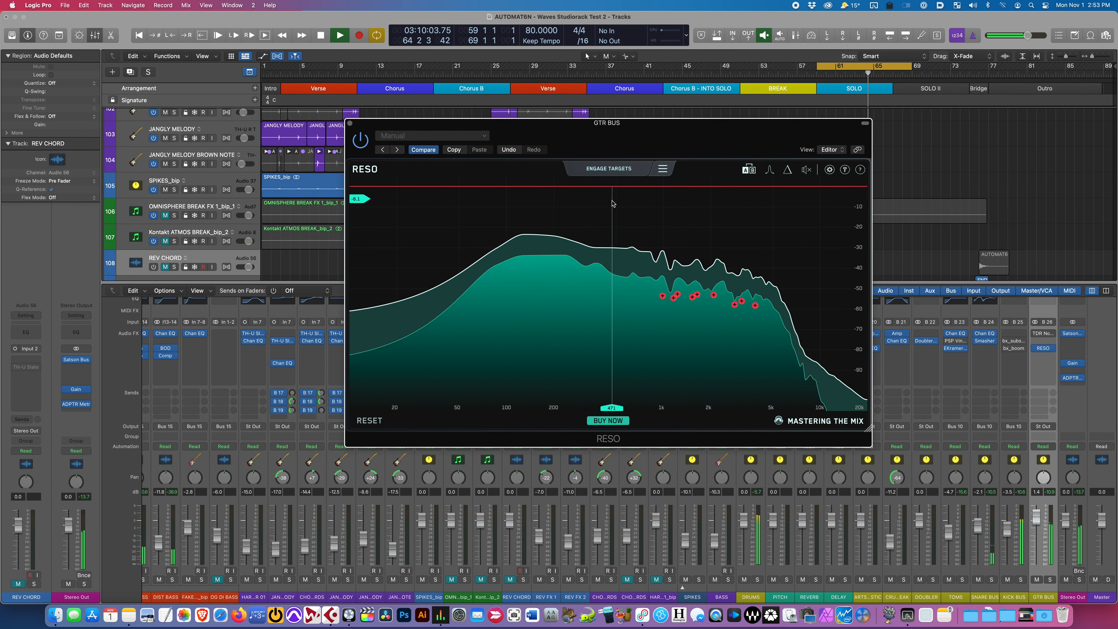
pyautogui.click(607, 169)
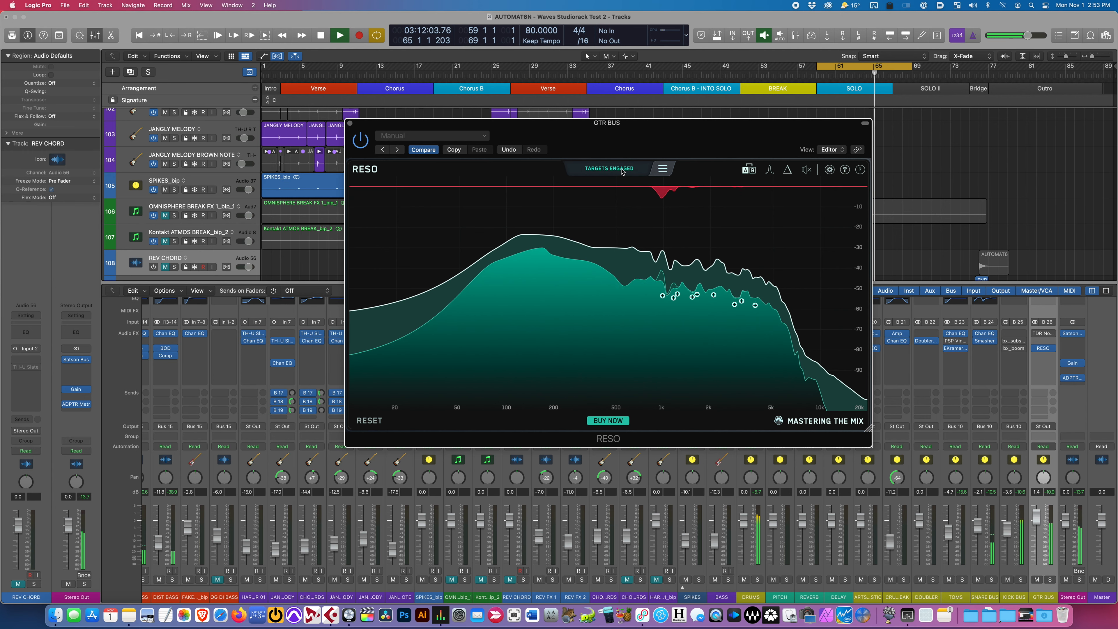
pyautogui.click(606, 168)
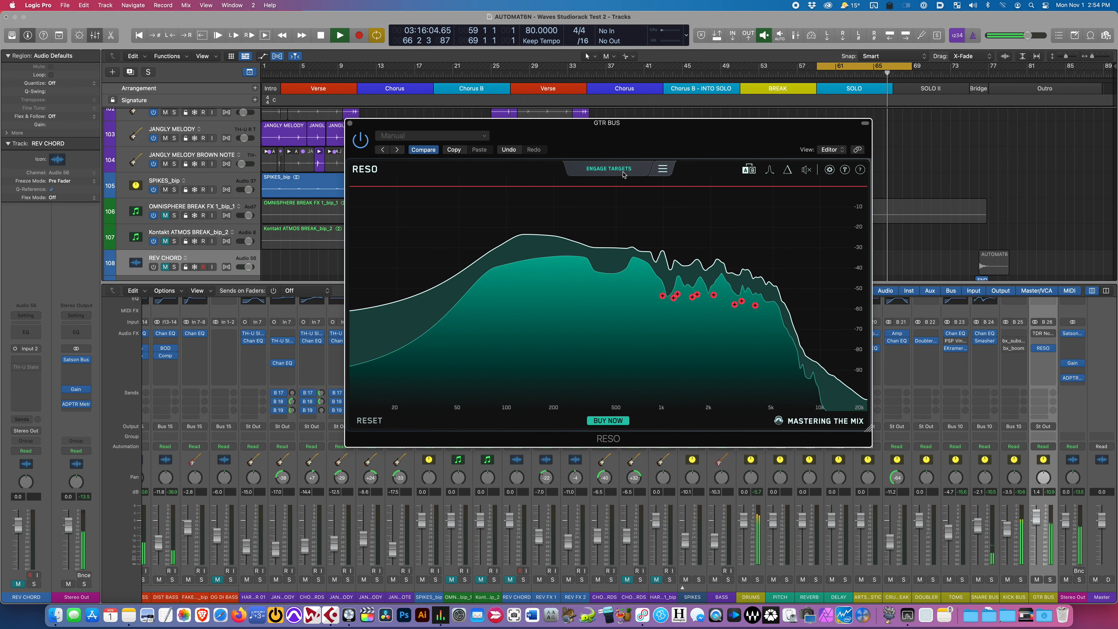
pyautogui.click(607, 169)
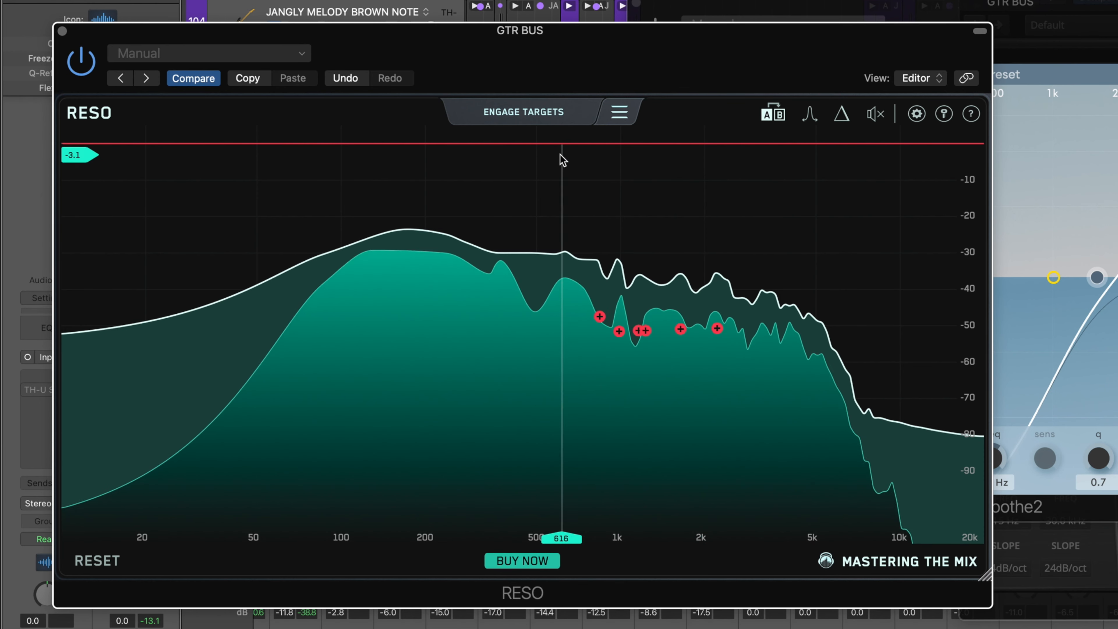
# Clear and recalculate the targets, then audition the resonance nodes near 1.1 and 1.2 kHz.
pyautogui.click(522, 111)
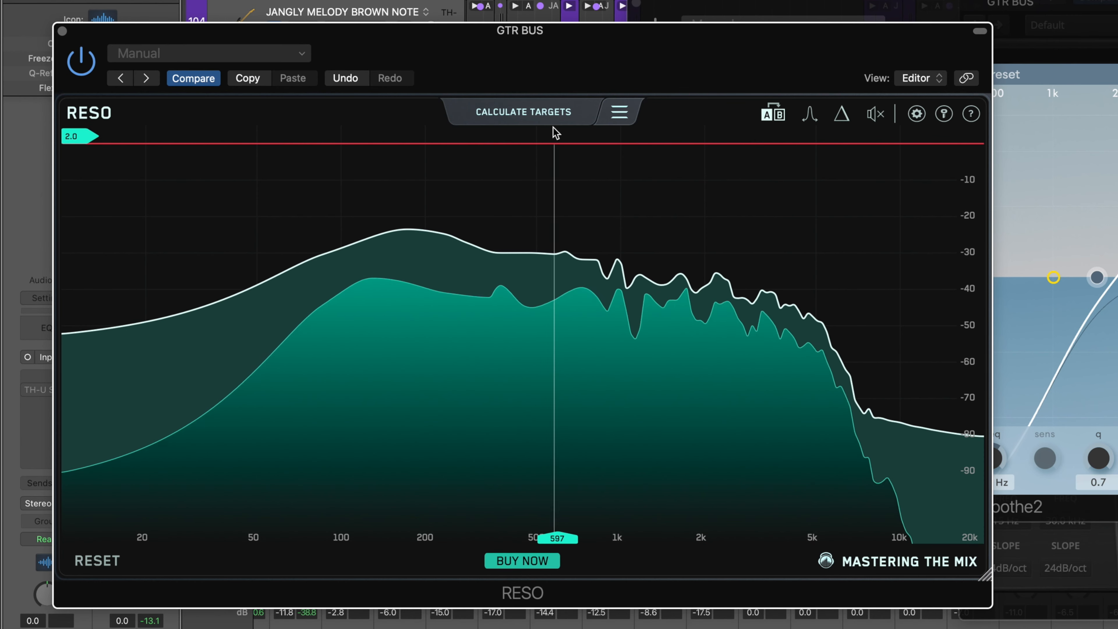
pyautogui.click(523, 112)
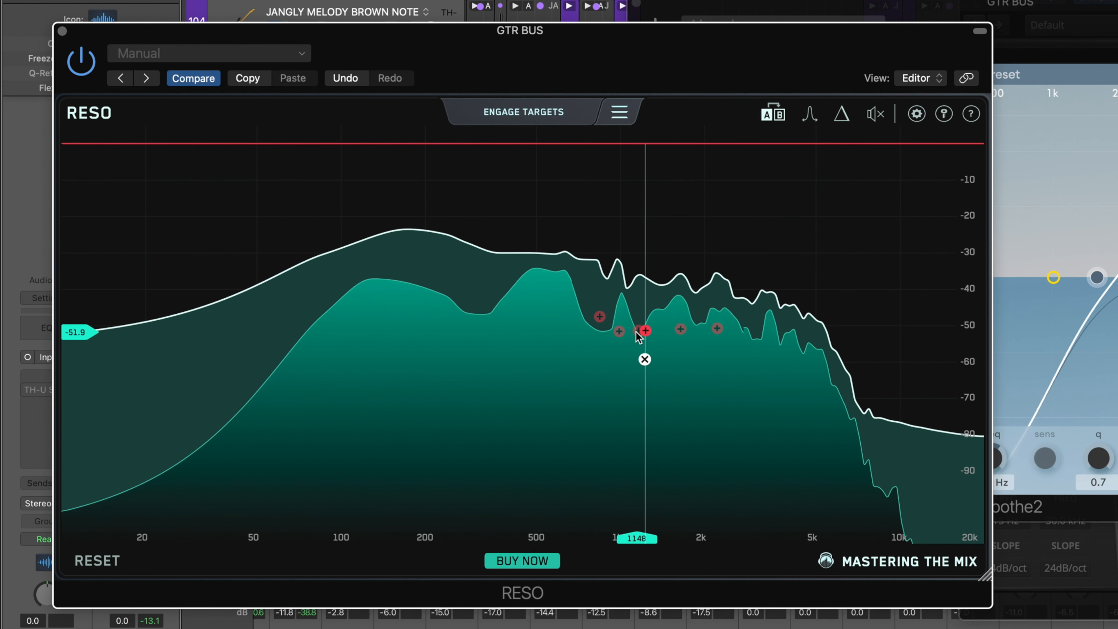
pyautogui.moveTo(644, 329); pyautogui.dragTo(636, 330)
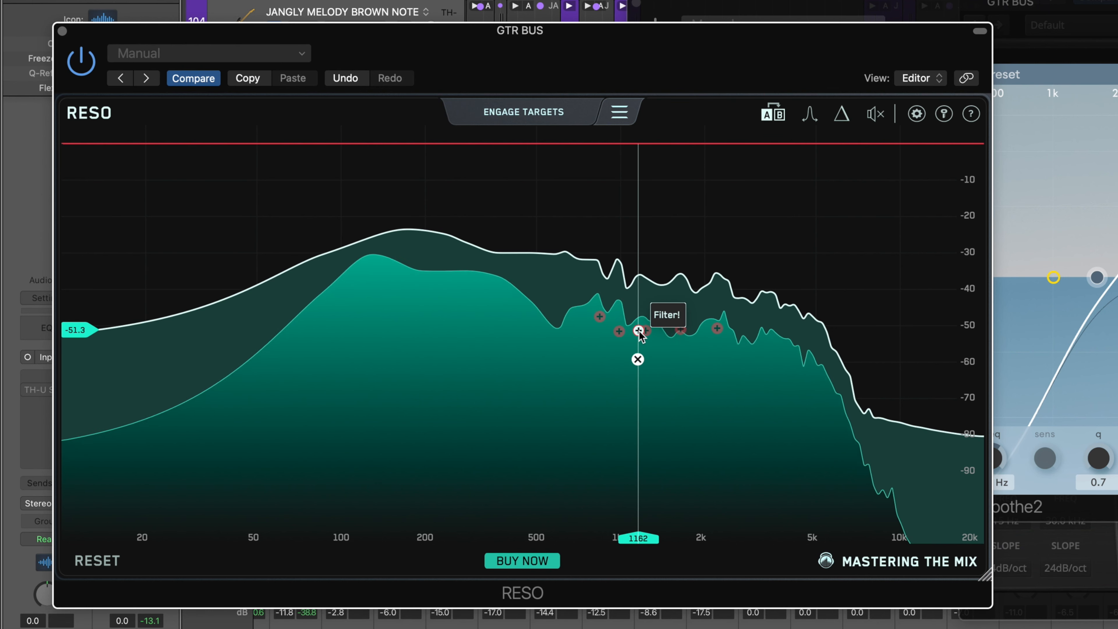
pyautogui.moveTo(639, 331); pyautogui.dragTo(618, 332)
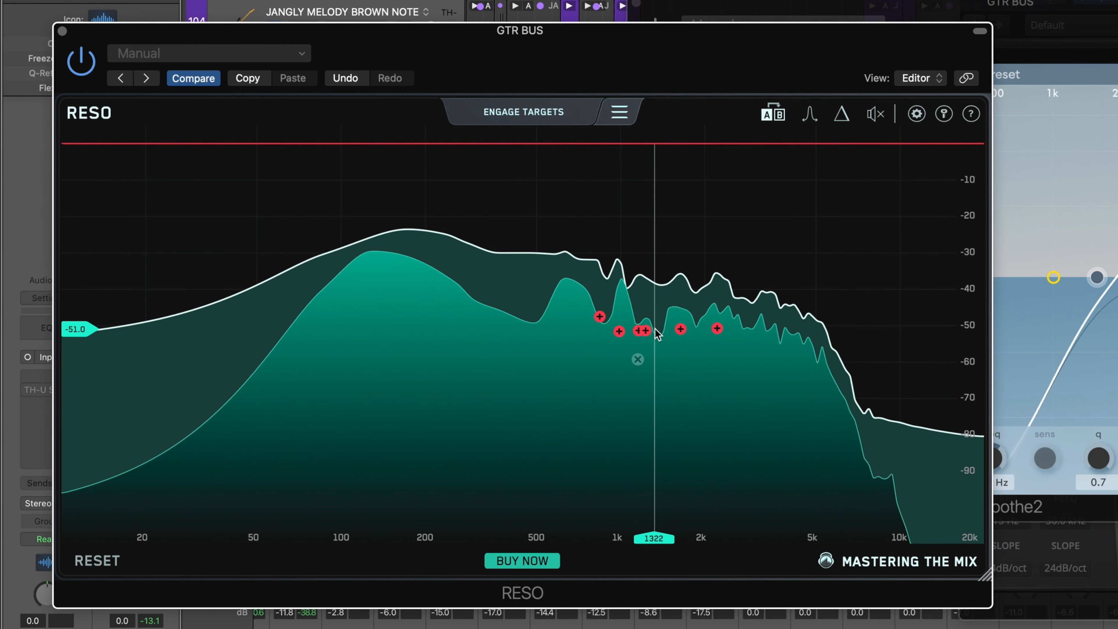
pyautogui.moveTo(644, 330)
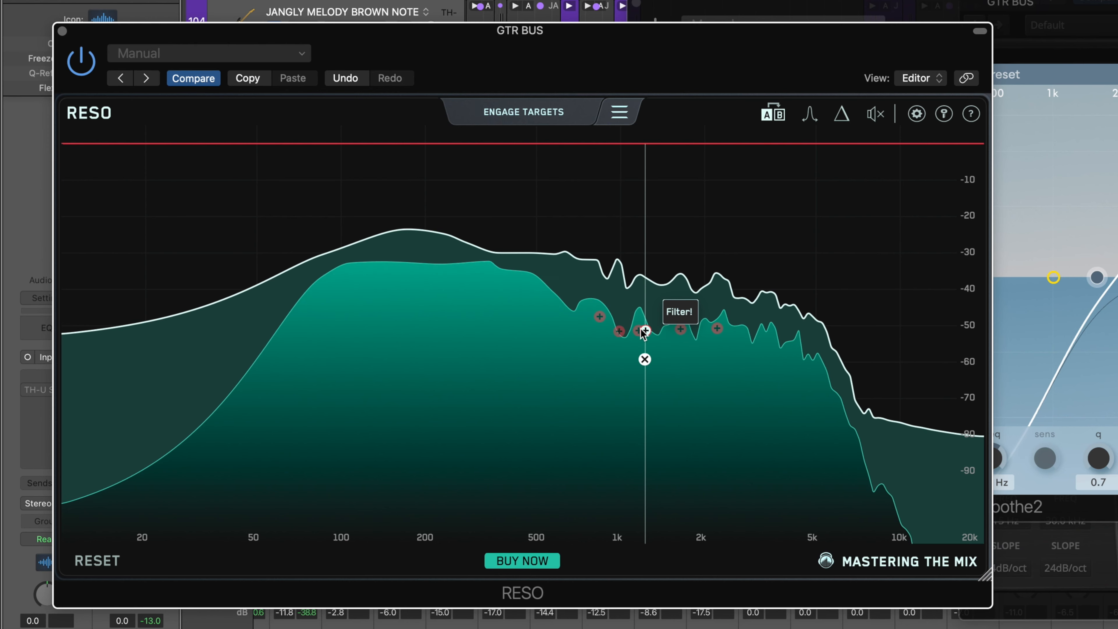
# Recalculate the targets again and audition the resonance node near 1.6 kHz.
pyautogui.click(521, 112)
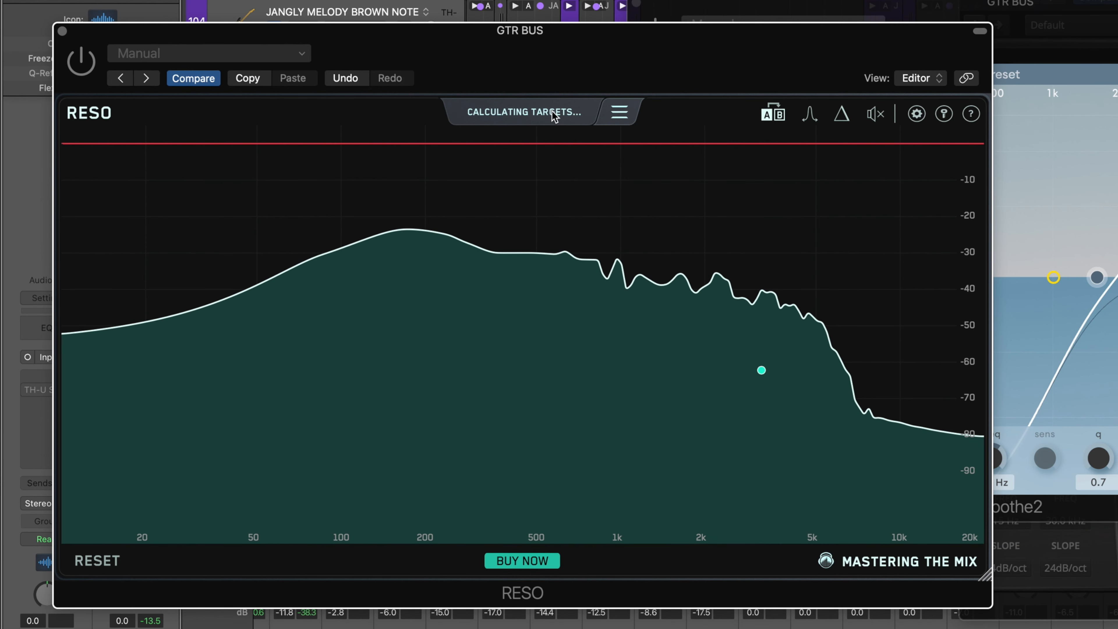
pyautogui.click(617, 113)
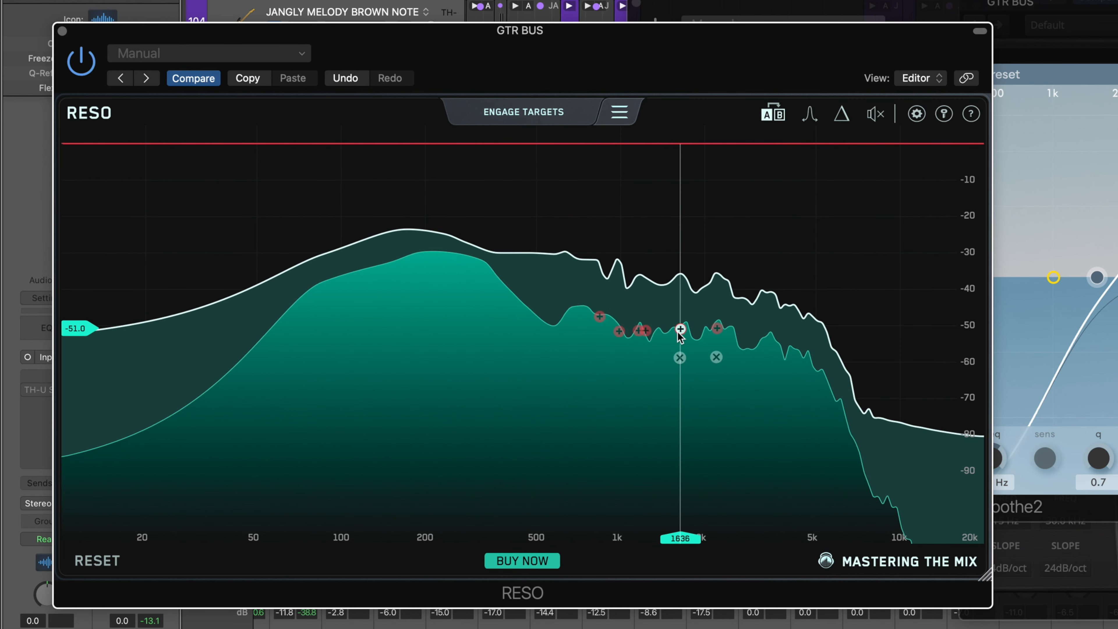
pyautogui.click(521, 560)
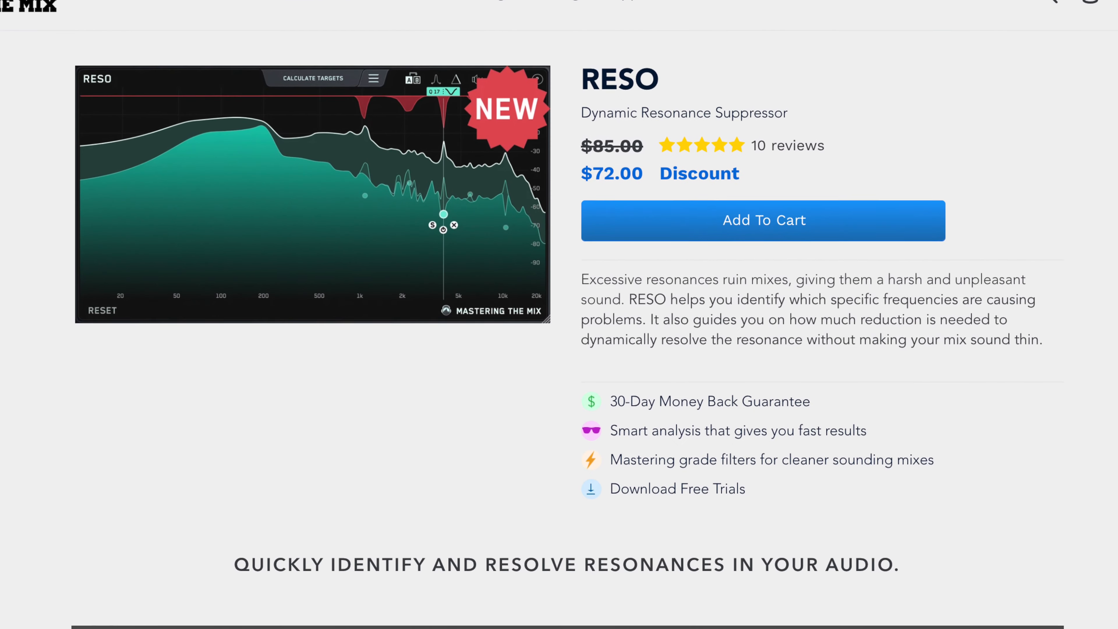
pyautogui.scroll(-3)
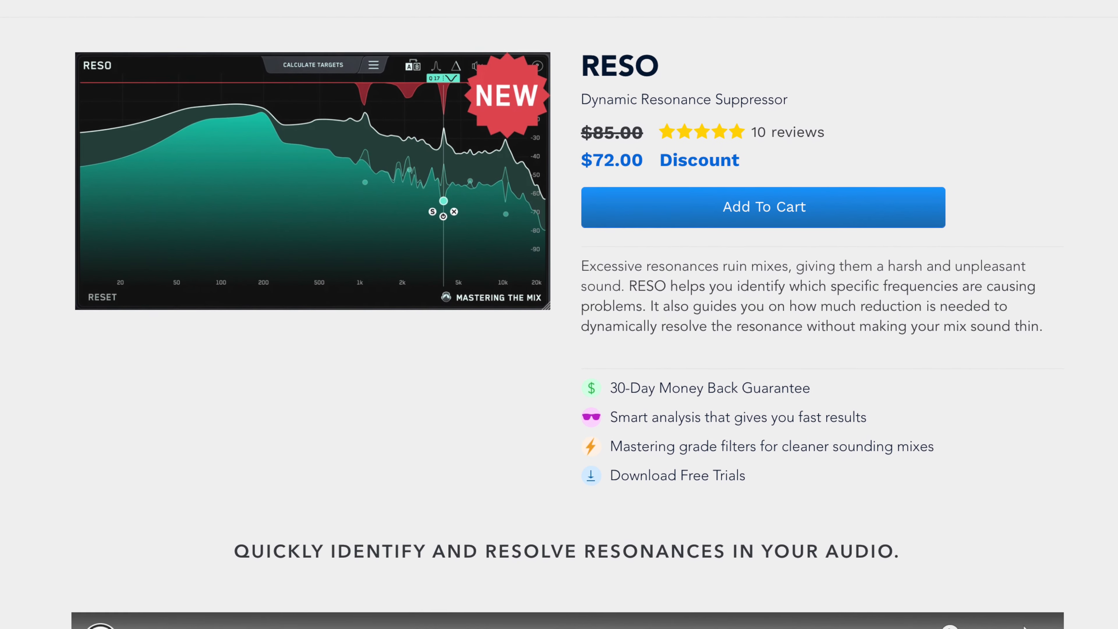
pyautogui.scroll(-3)
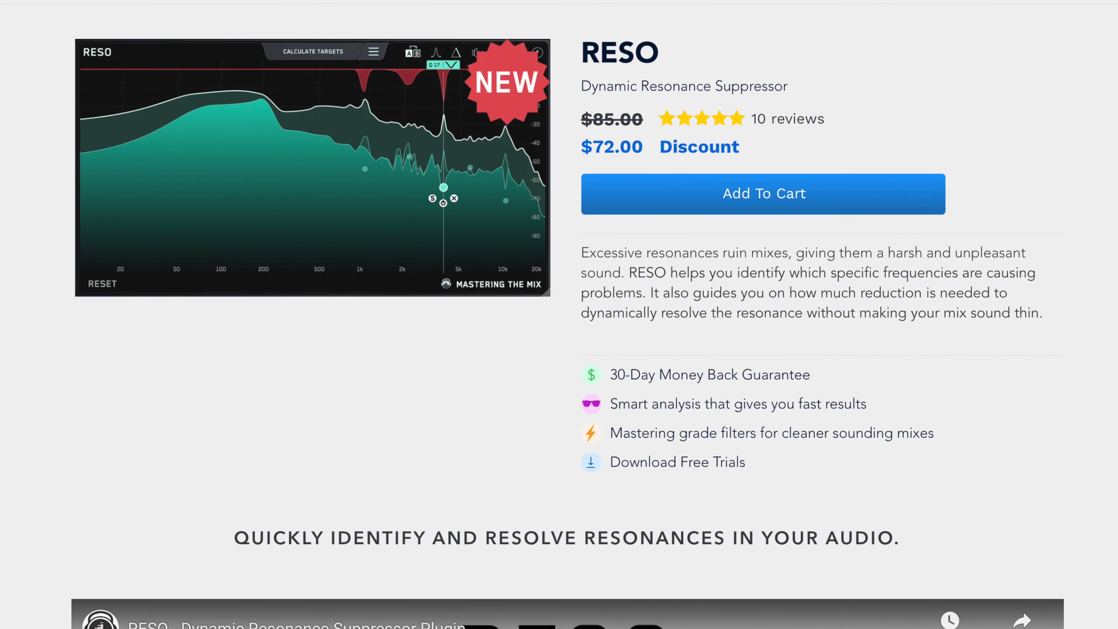
pyautogui.scroll(-3)
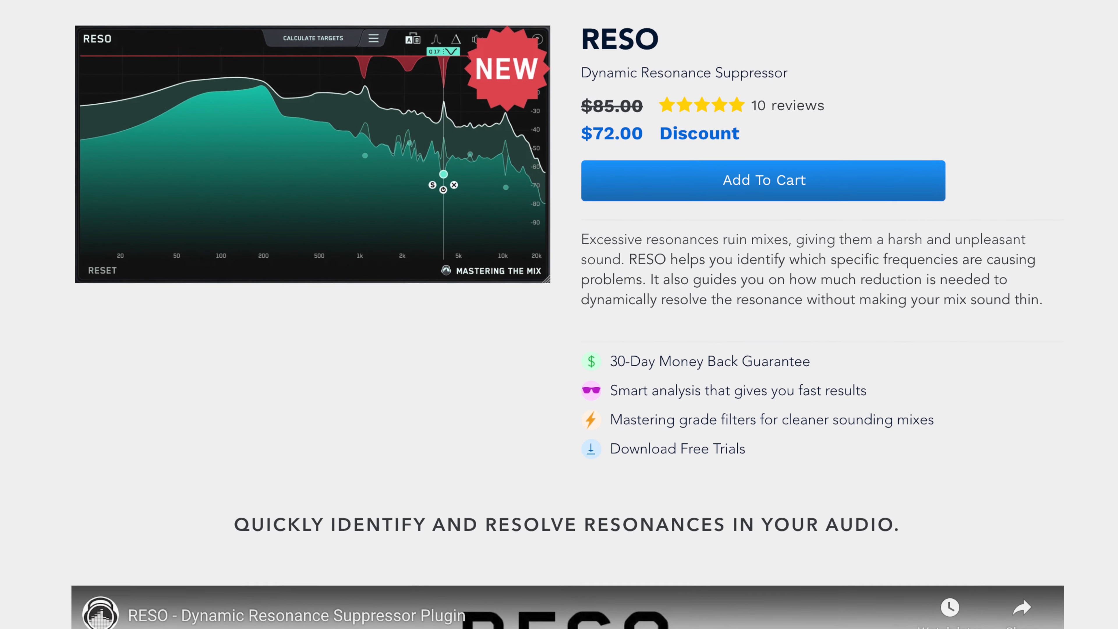
pyautogui.scroll(-3)
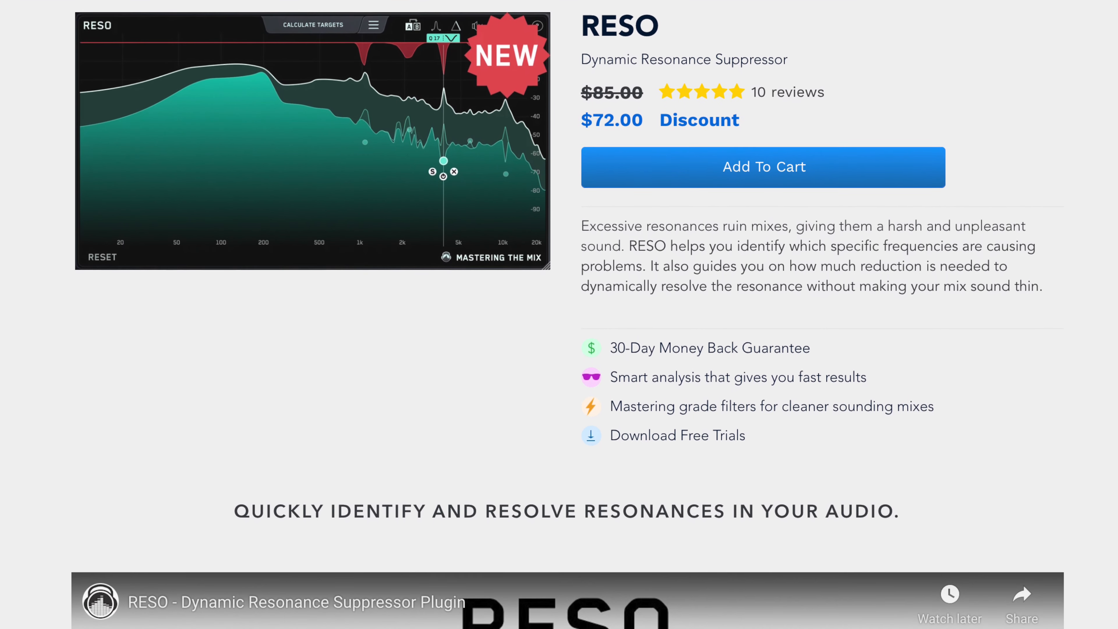
pyautogui.scroll(-3)
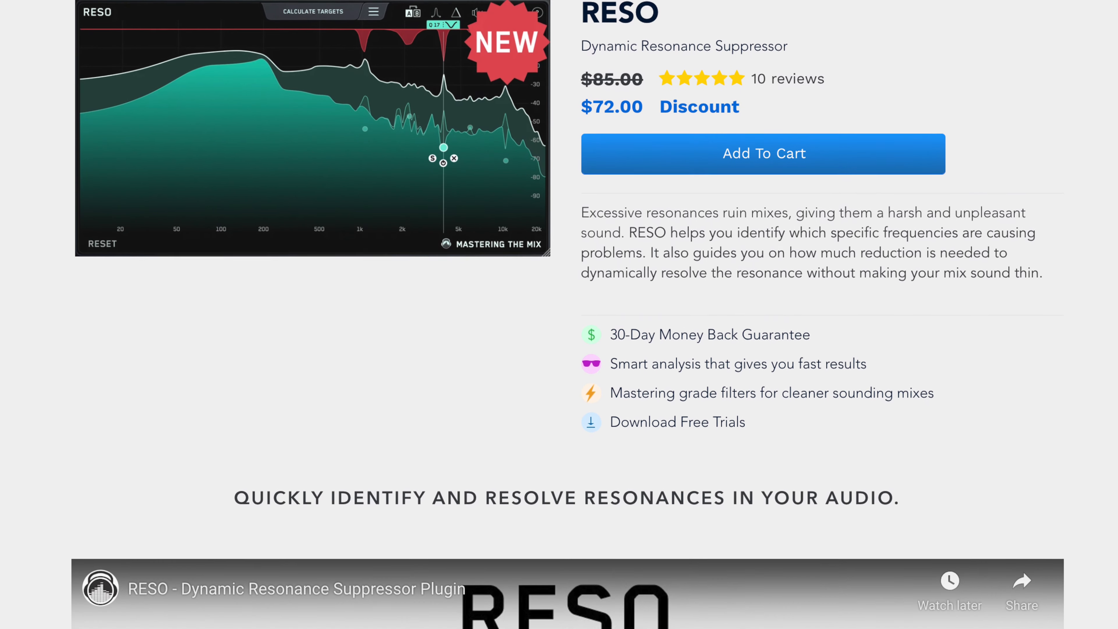